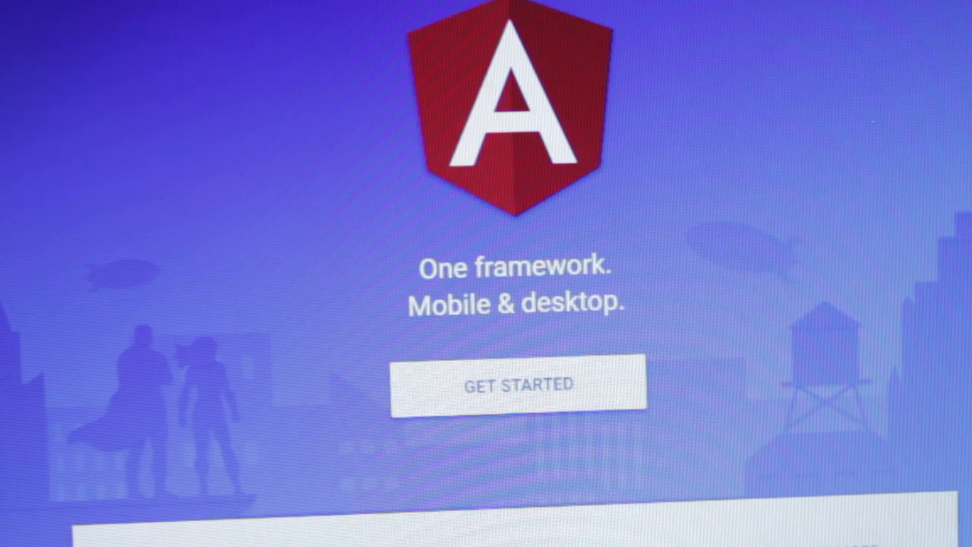
# Step: Review the Angular NgIf docs and the localhost:4200 demo, then switch to the Command Prompt in C:\dotsway-projects
pyautogui.click(519, 383)
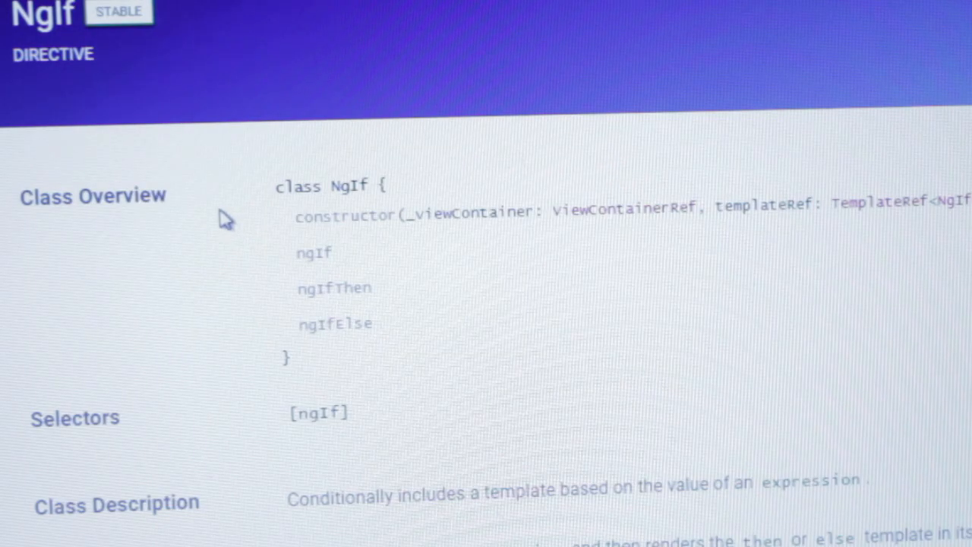
pyautogui.scroll(-3)
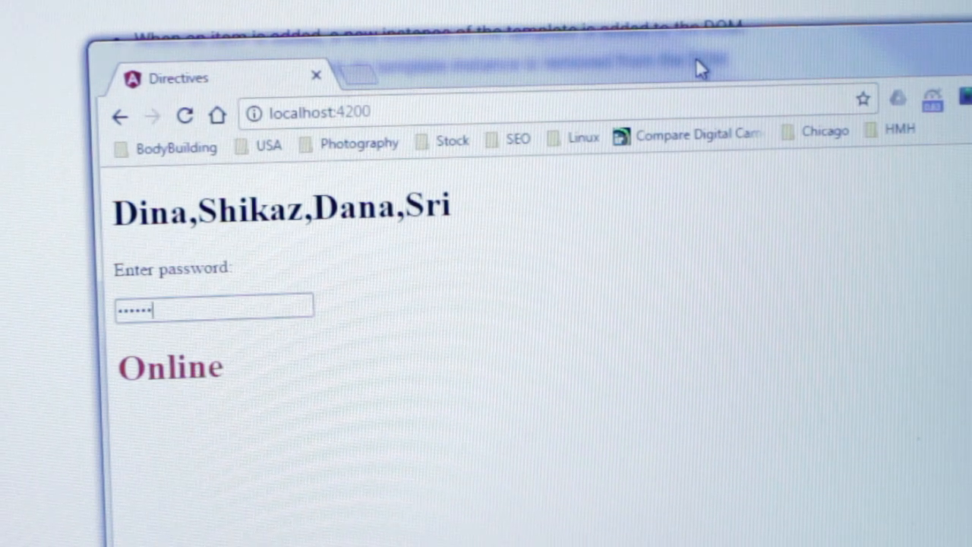
pyautogui.write('x')
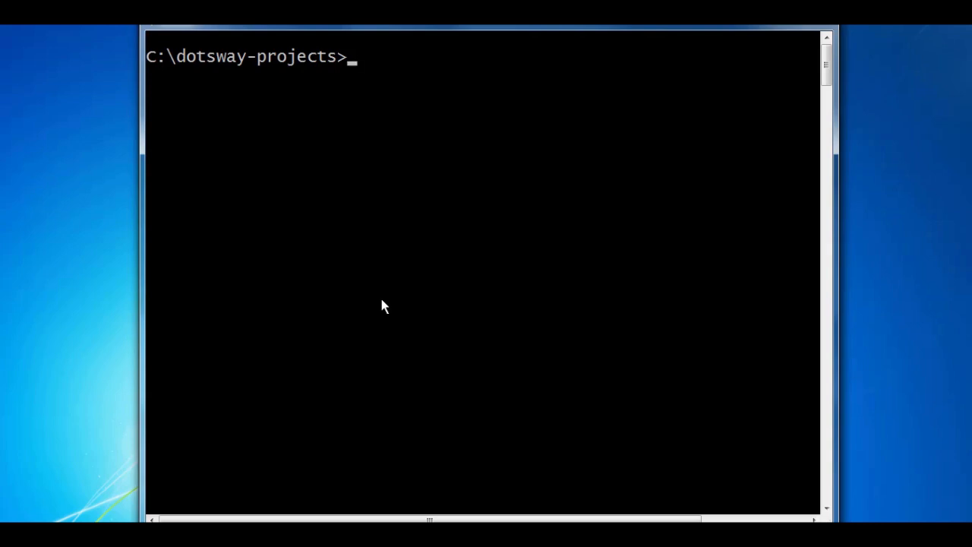
# Step: Create the directives project with ng new, enter its folder and start ng serve
pyautogui.write('ng')
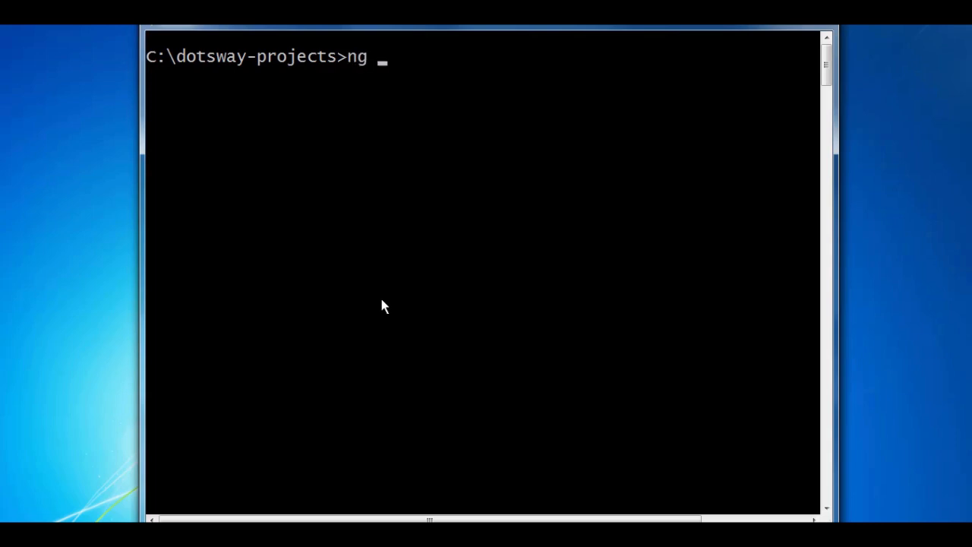
pyautogui.write('new directiv')
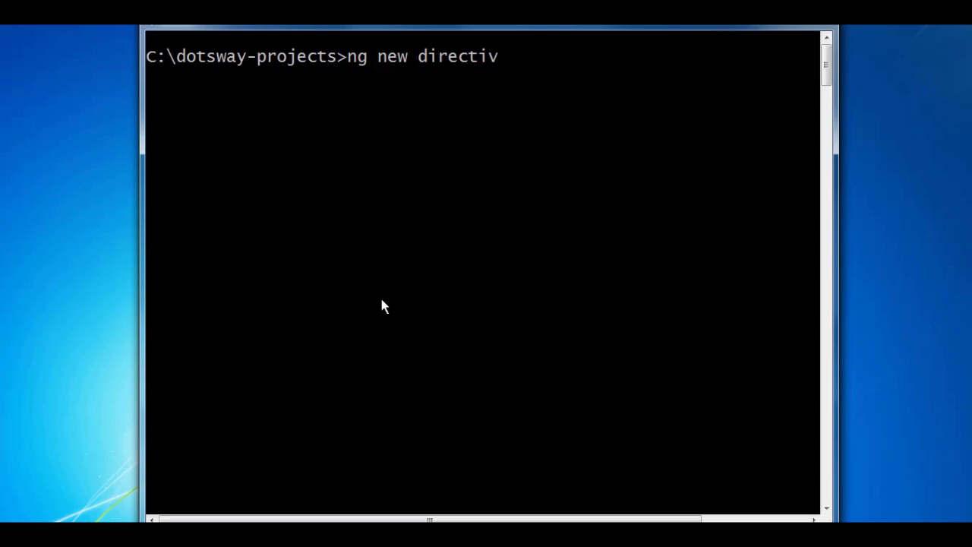
pyautogui.write('es')
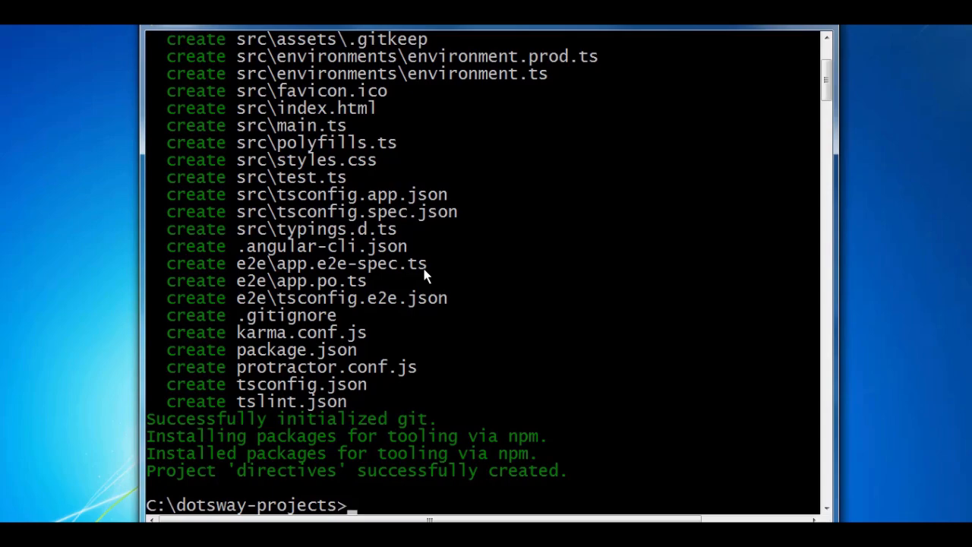
pyautogui.write('cd directives')
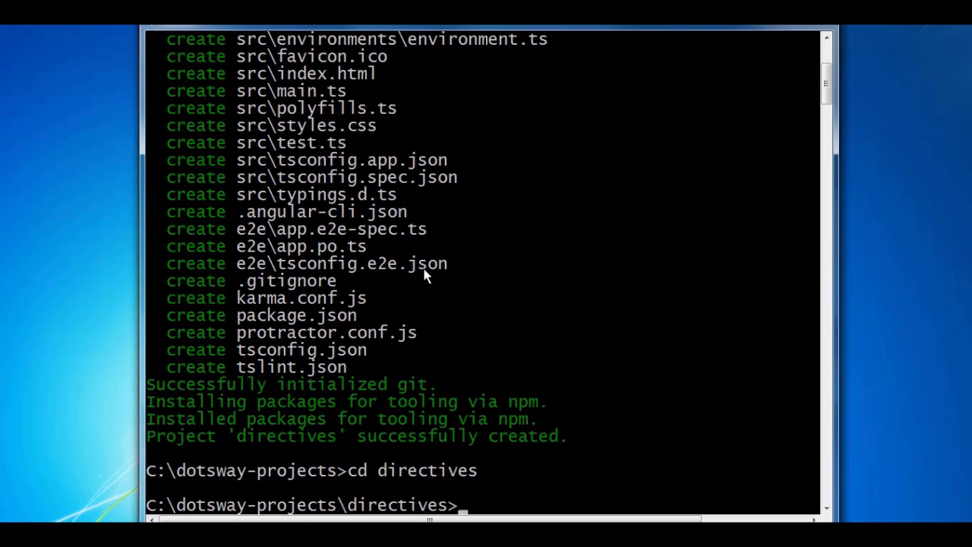
pyautogui.write('ng serve')
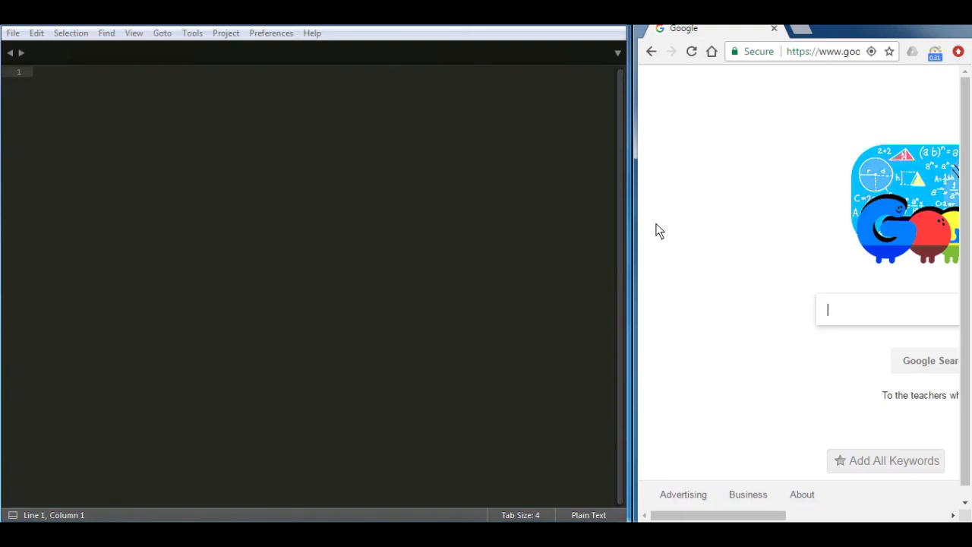
# Step: Navigate Chrome to localhost:4200 to show the default 'app works!' page
pyautogui.click(823, 51)
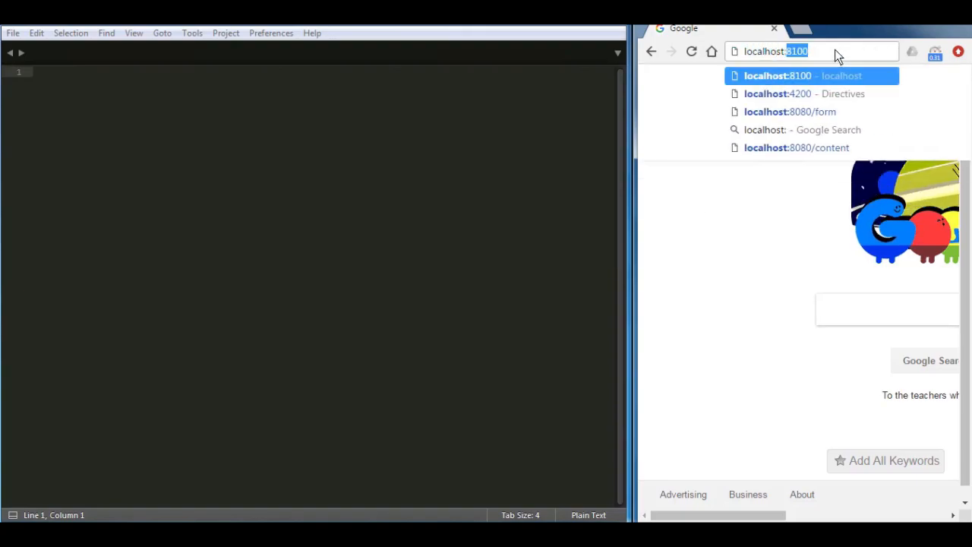
pyautogui.write('localhost:4200')
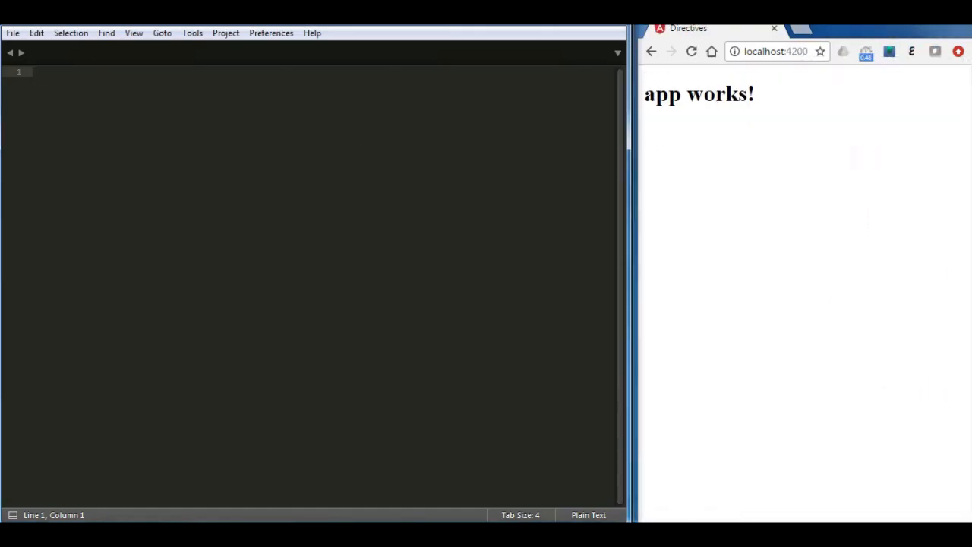
# Step: Add the directives project folder to the editor via File > Open Folder
pyautogui.click(12, 34)
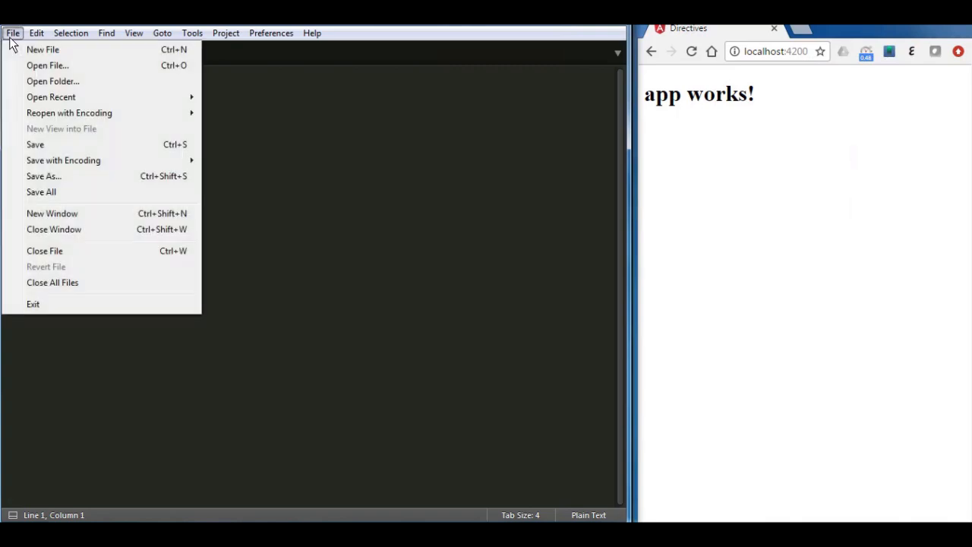
pyautogui.moveTo(64, 113)
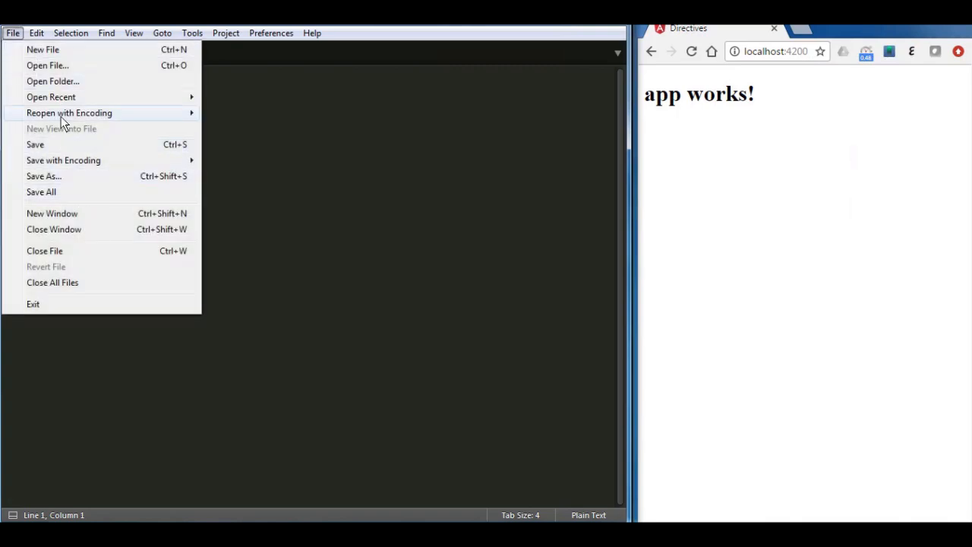
pyautogui.click(70, 112)
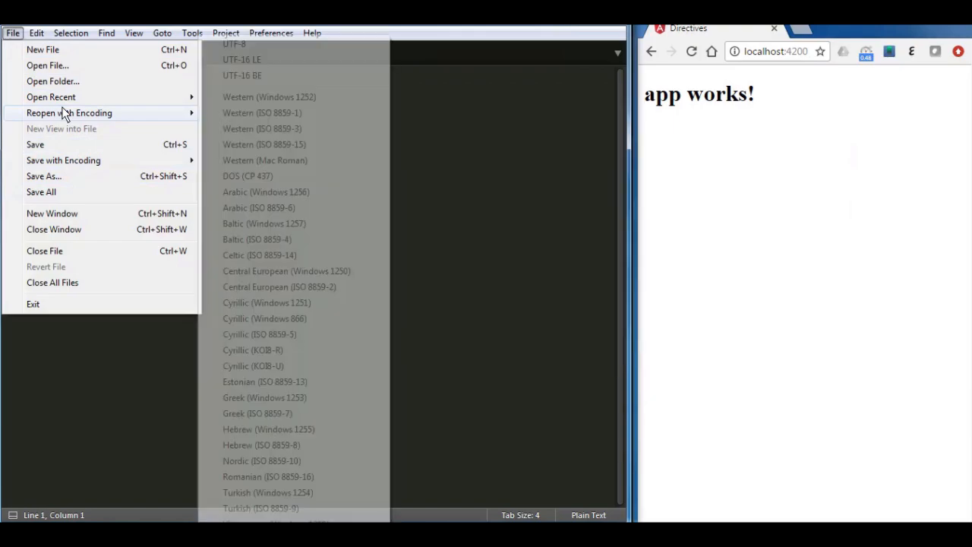
pyautogui.click(52, 82)
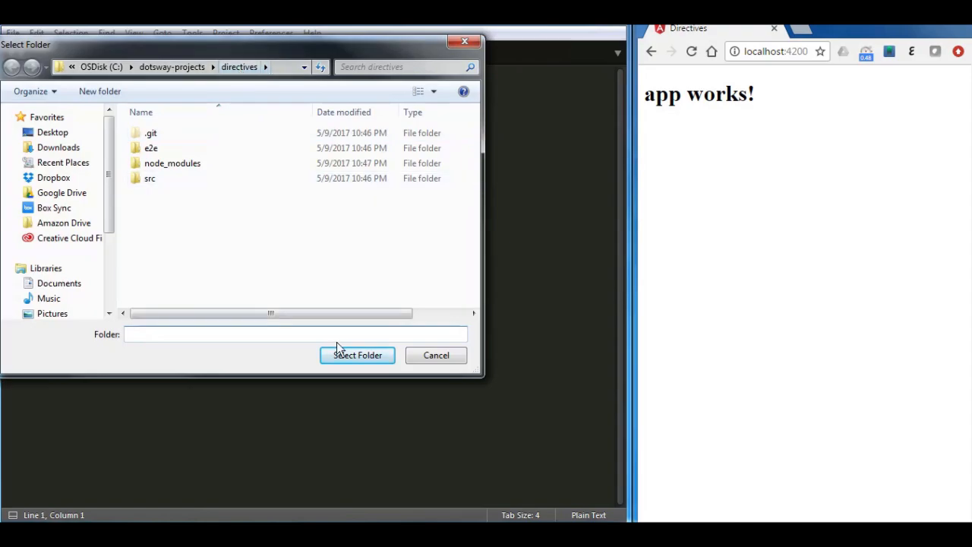
pyautogui.click(357, 355)
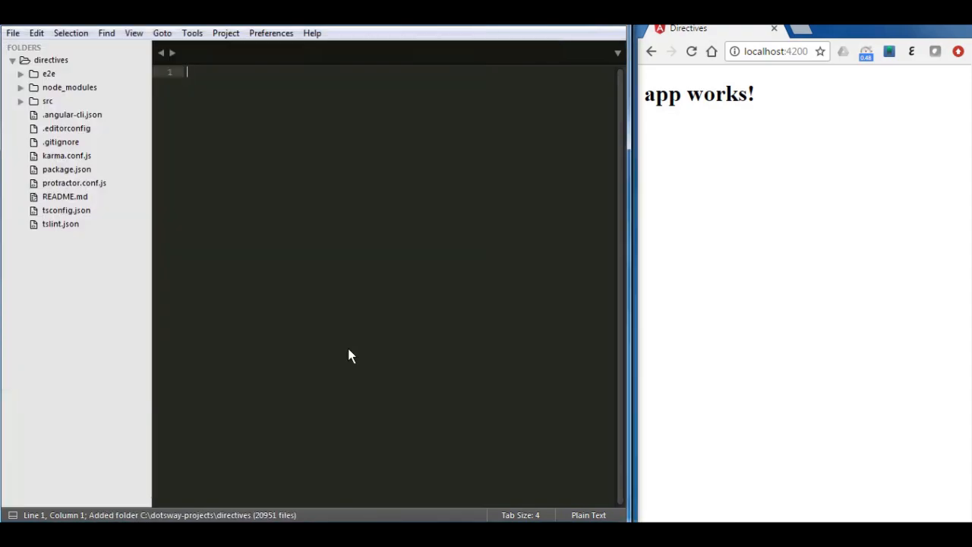
# Step: Expand src and app in the sidebar to reveal the component files
pyautogui.click(21, 100)
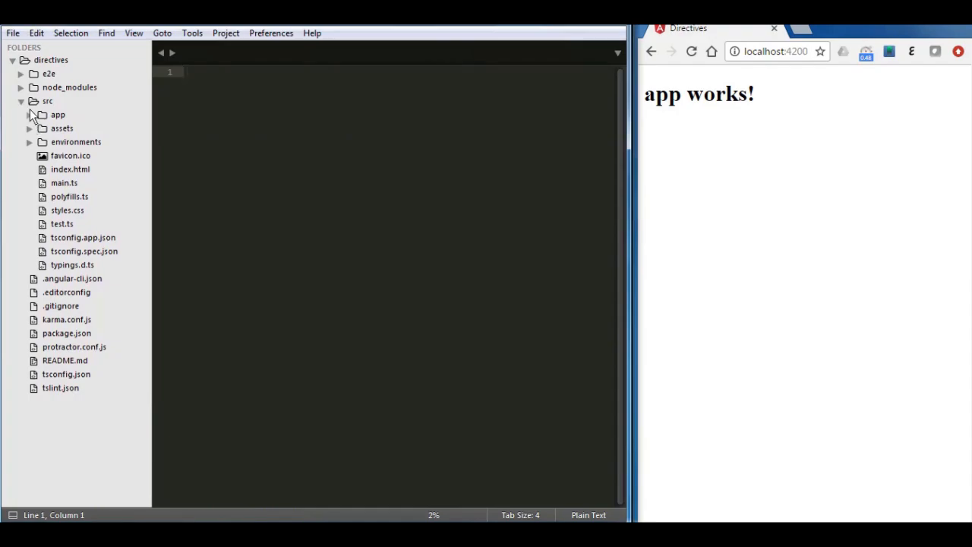
pyautogui.click(29, 115)
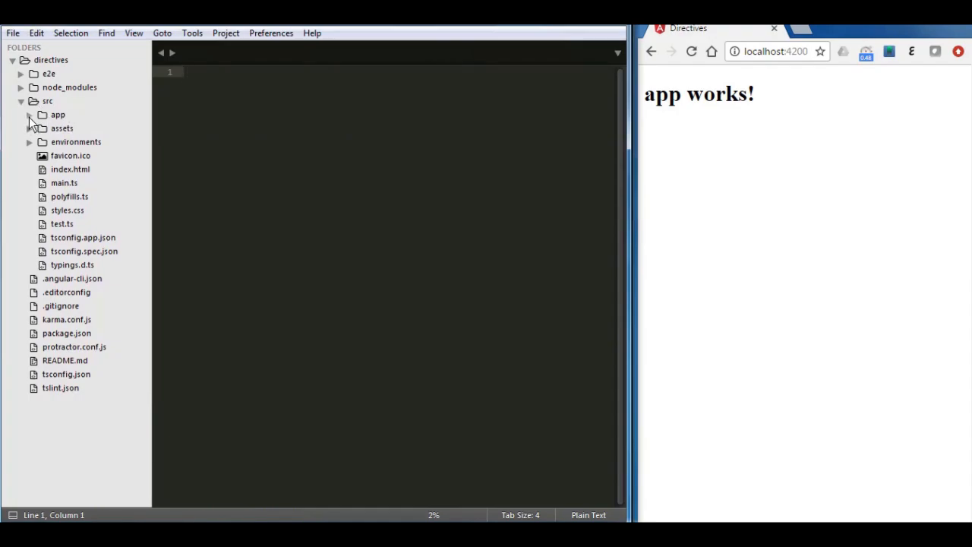
pyautogui.click(58, 116)
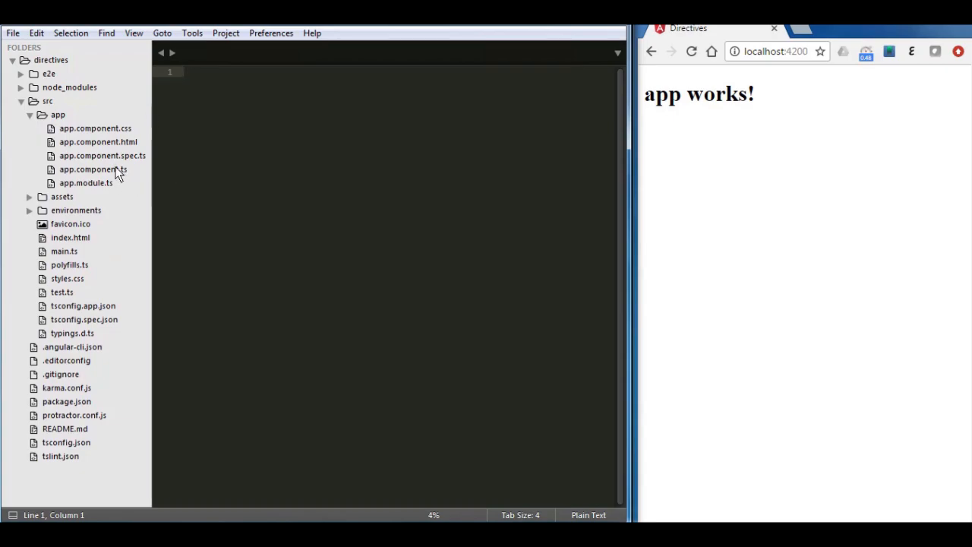
# Step: Add students=['Dina','Shikaz','Dana','Sri'] to the AppComponent class in app.component.ts
pyautogui.click(92, 169)
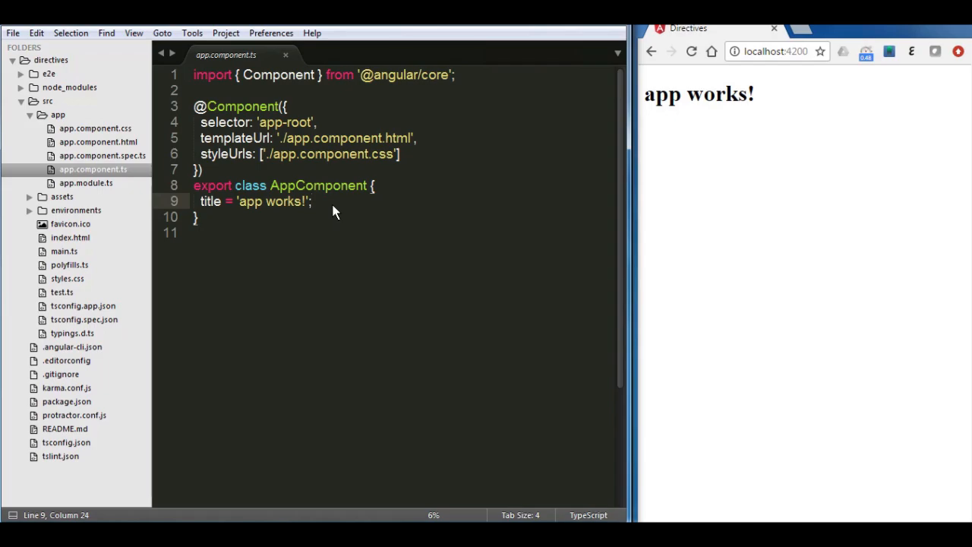
pyautogui.write("students=['Dina','Shikaz','Dana','Sri'];")
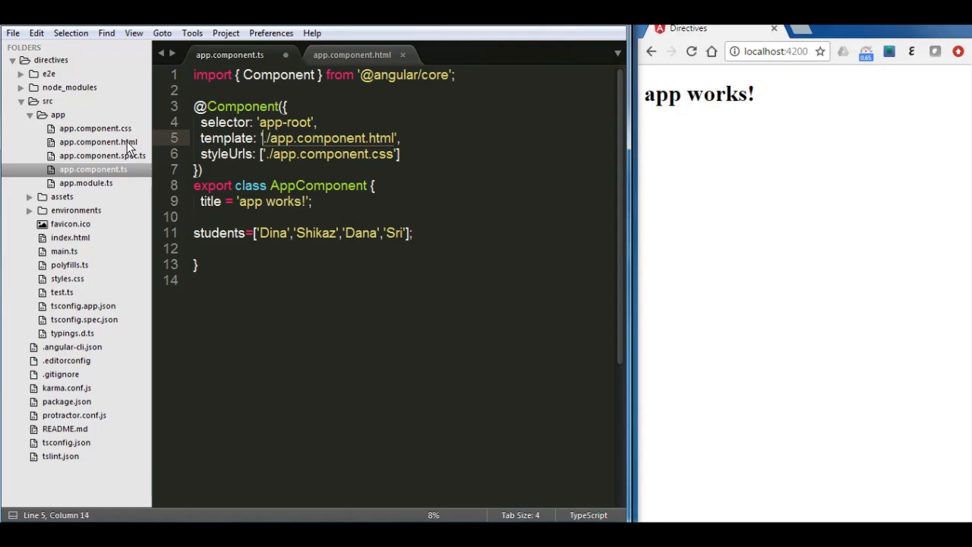
# Step: Replace the template with <h1>{{students}}</h1> and save so the page shows Dina,Shikaz,Dana,Sri
pyautogui.moveTo(264, 137); pyautogui.dragTo(395, 137)
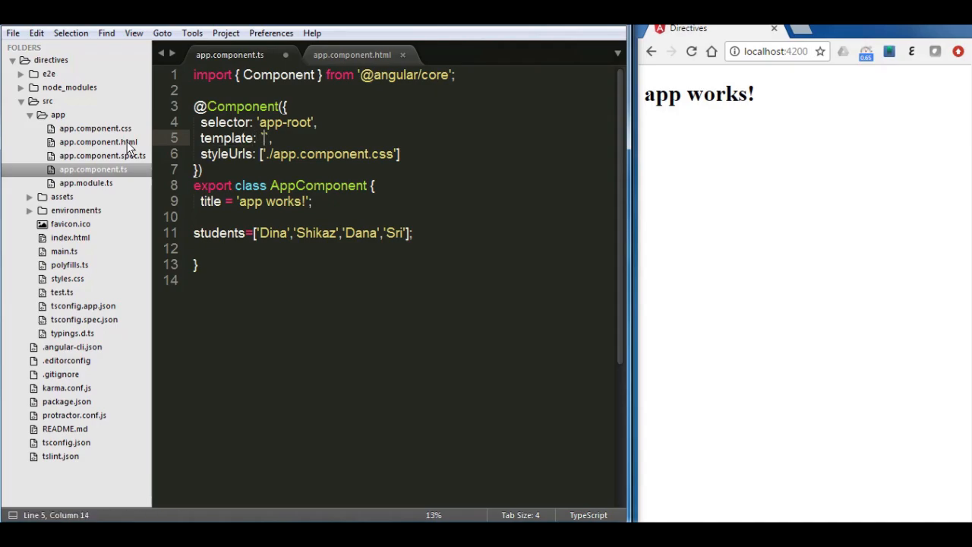
pyautogui.write('<')
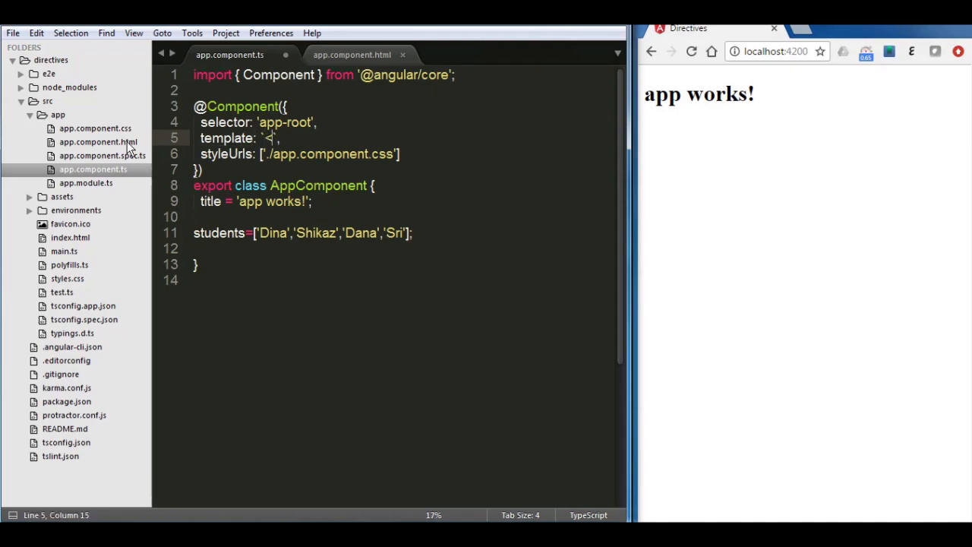
pyautogui.write('h1>')
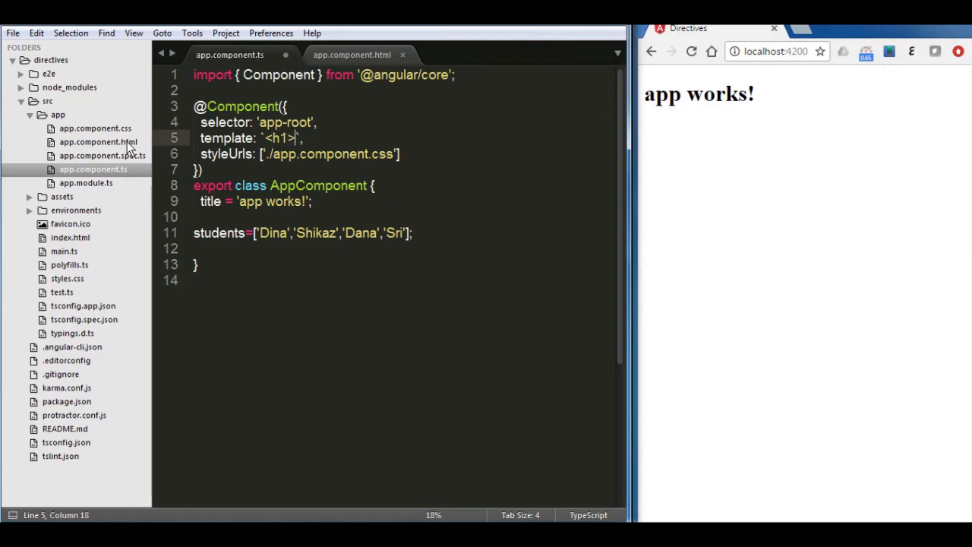
pyautogui.write('{{}}')
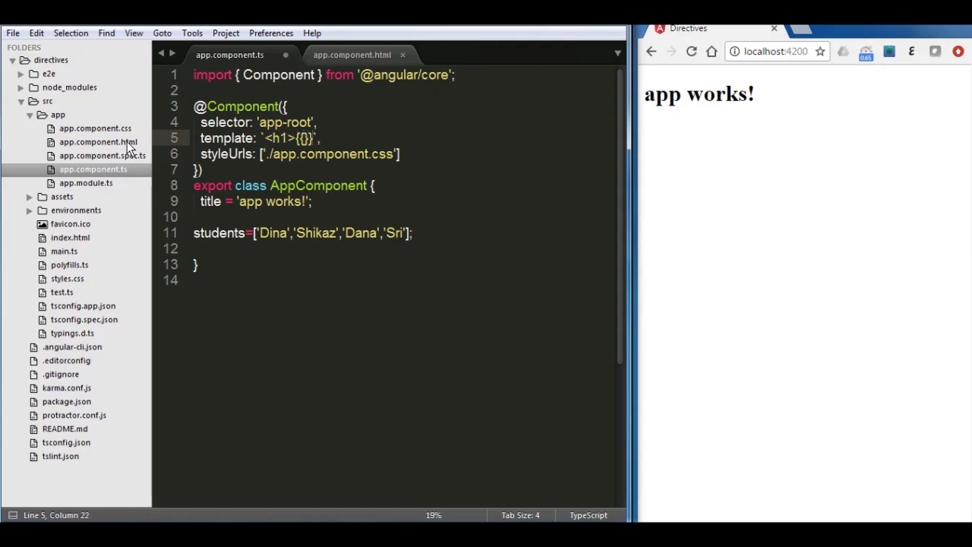
pyautogui.write('students')
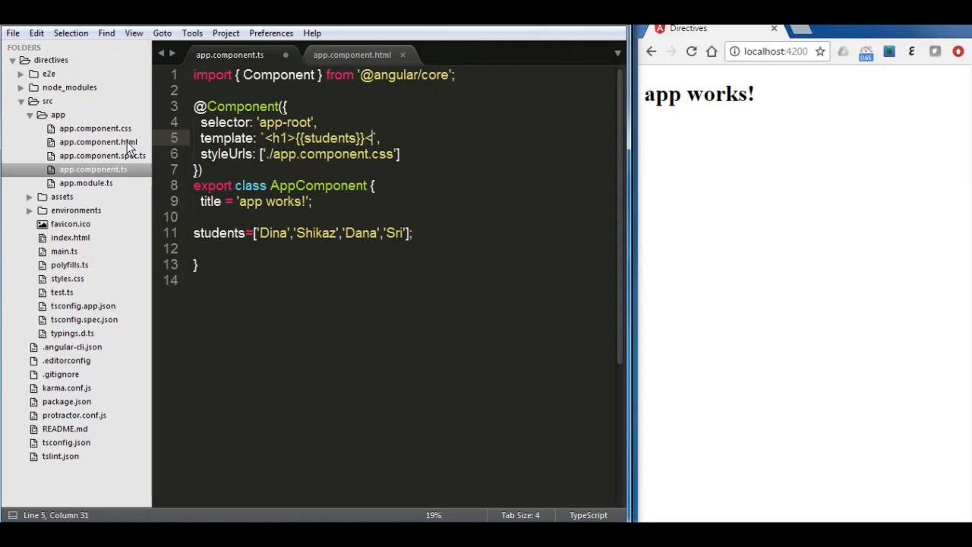
pyautogui.write('/h1>')
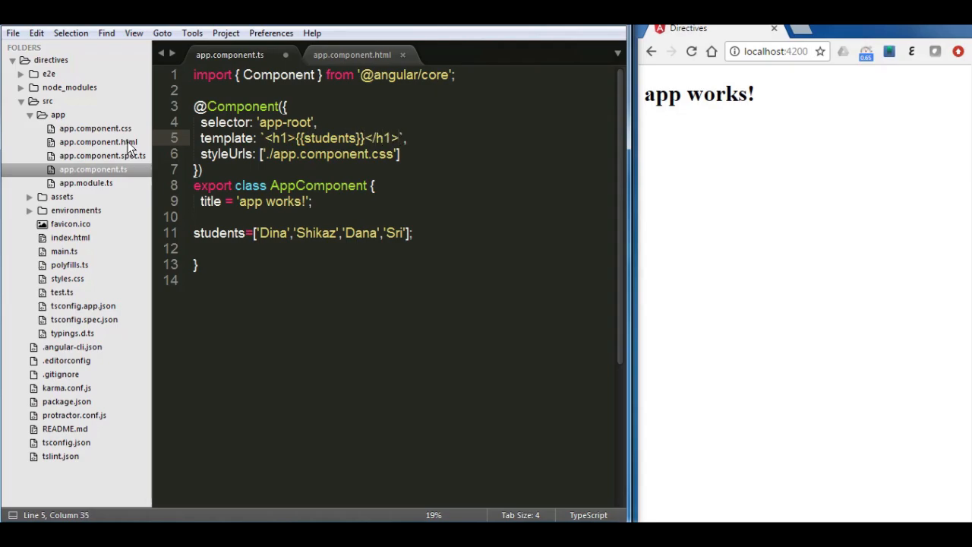
pyautogui.press('ctrl+s')
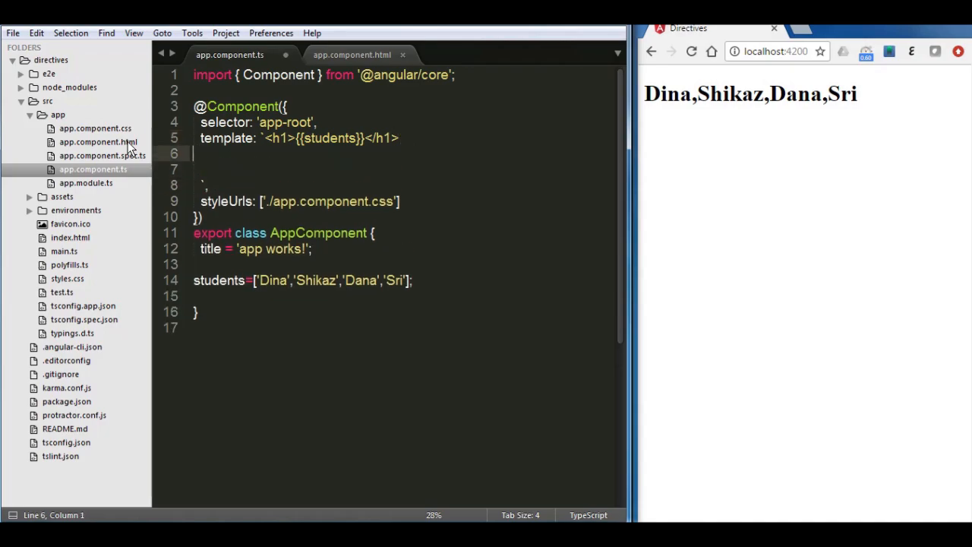
# Step: Add a <ul> with a <li> reading 'Student:' beneath the heading in the template
pyautogui.write('<u')
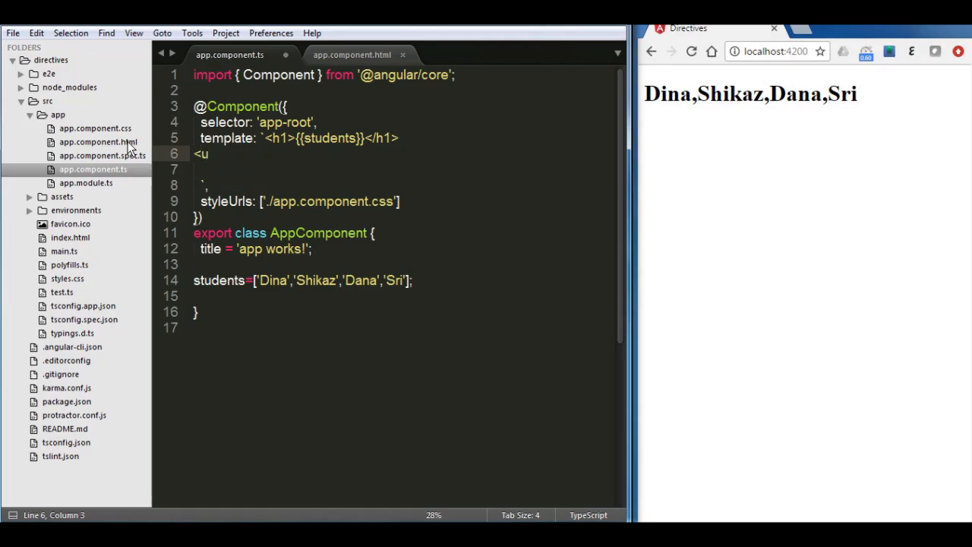
pyautogui.write('l>')
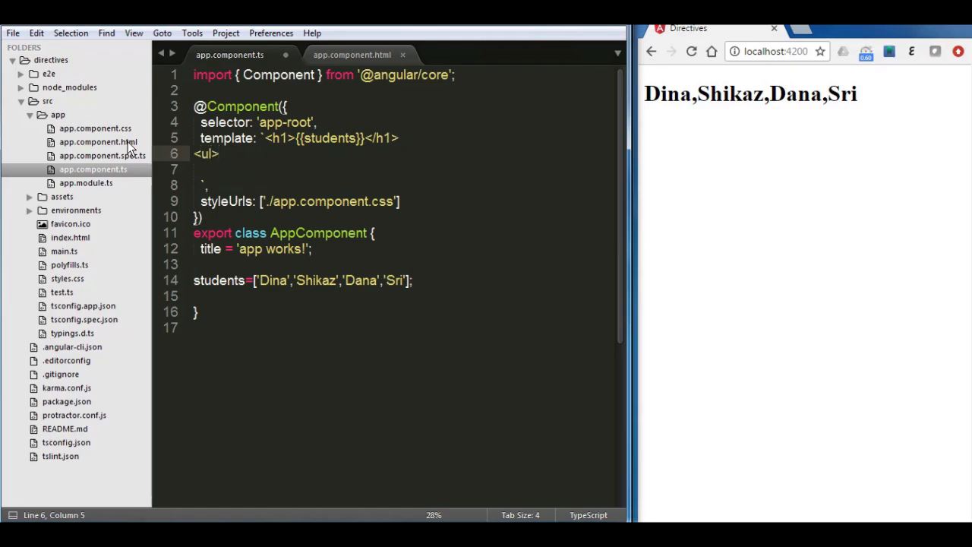
pyautogui.write('</ul>')
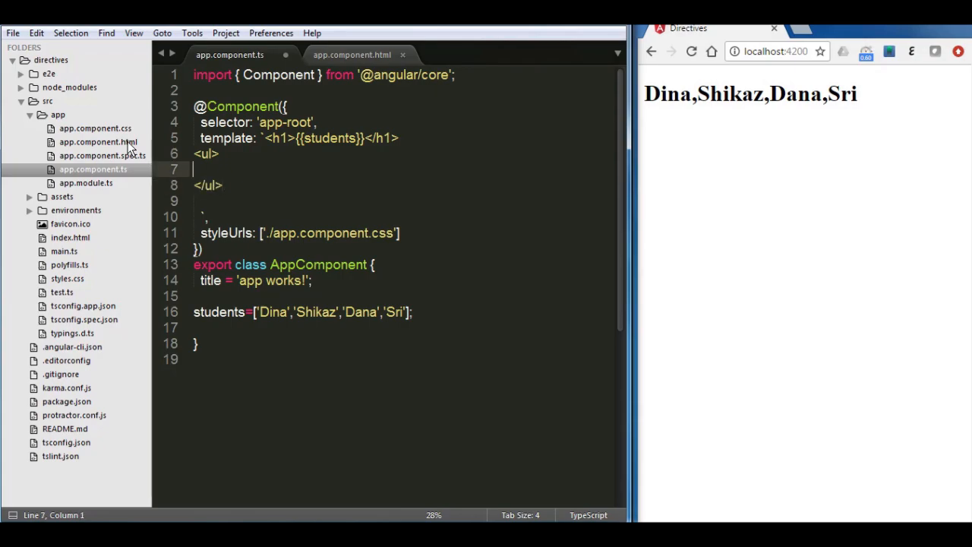
pyautogui.write('<li>')
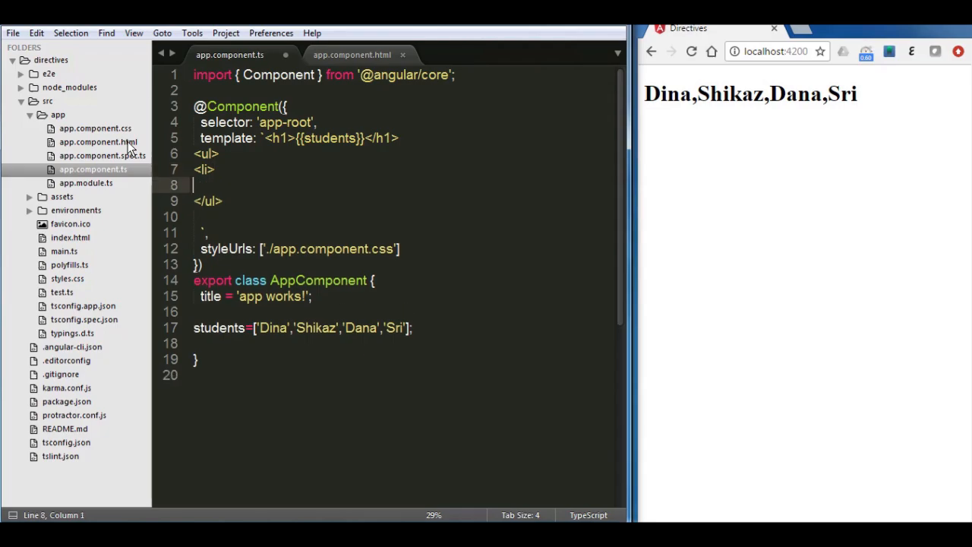
pyautogui.write('</li>')
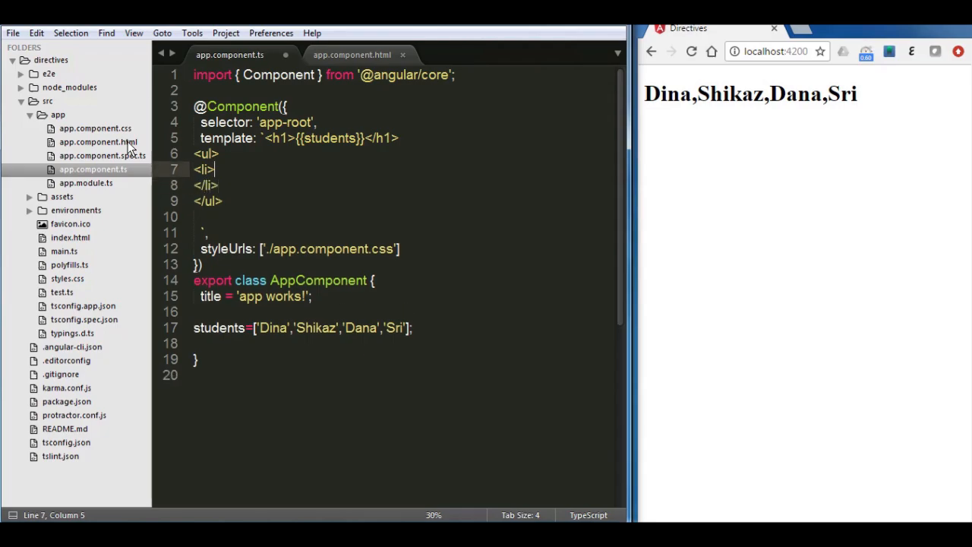
pyautogui.write('S')
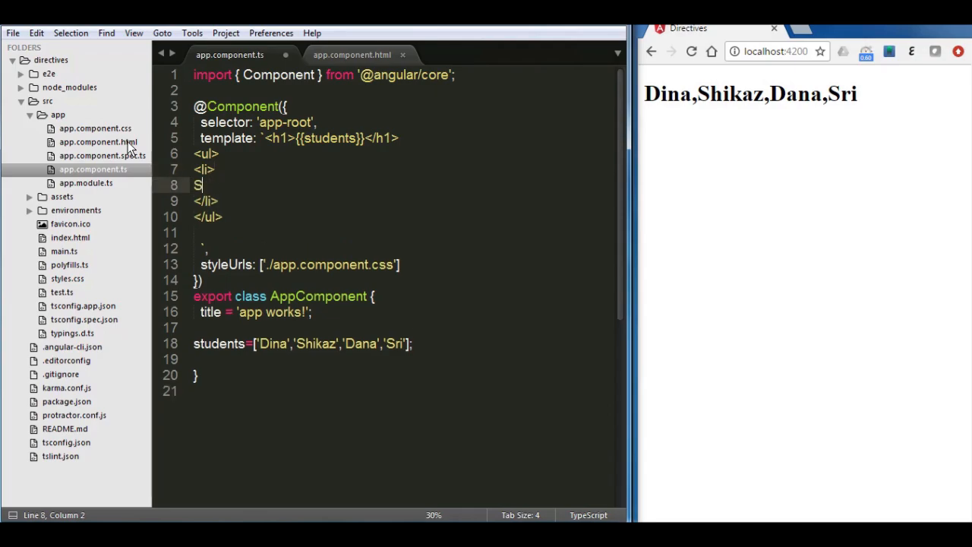
pyautogui.write('tudents')
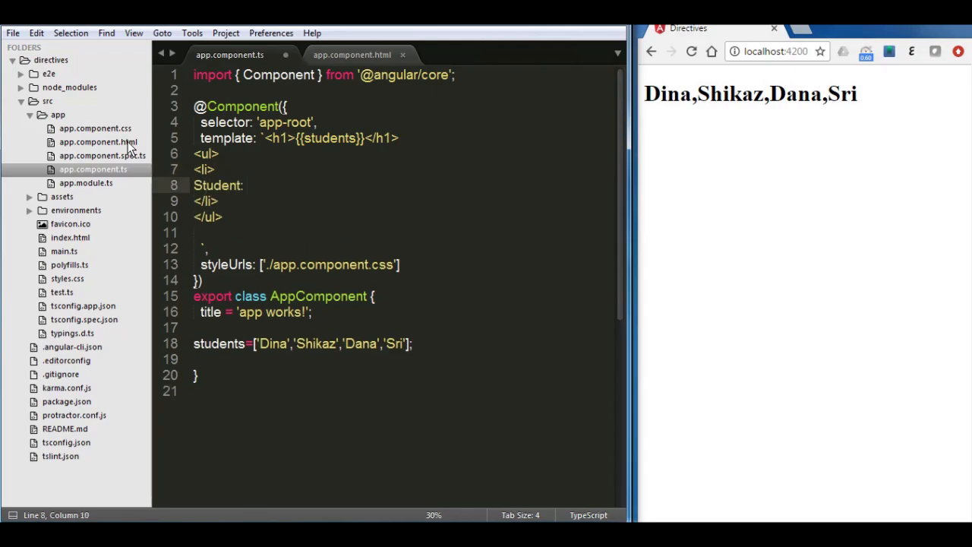
# Step: Make the list item repeat with *ngFor="let student of students" showing {{student}}, and save
pyautogui.click(215, 169)
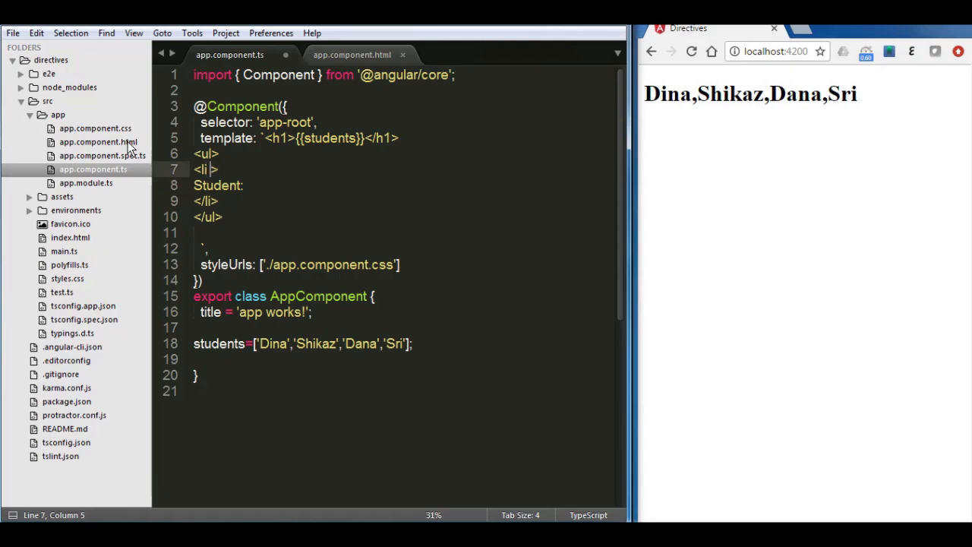
pyautogui.write('ngFor')
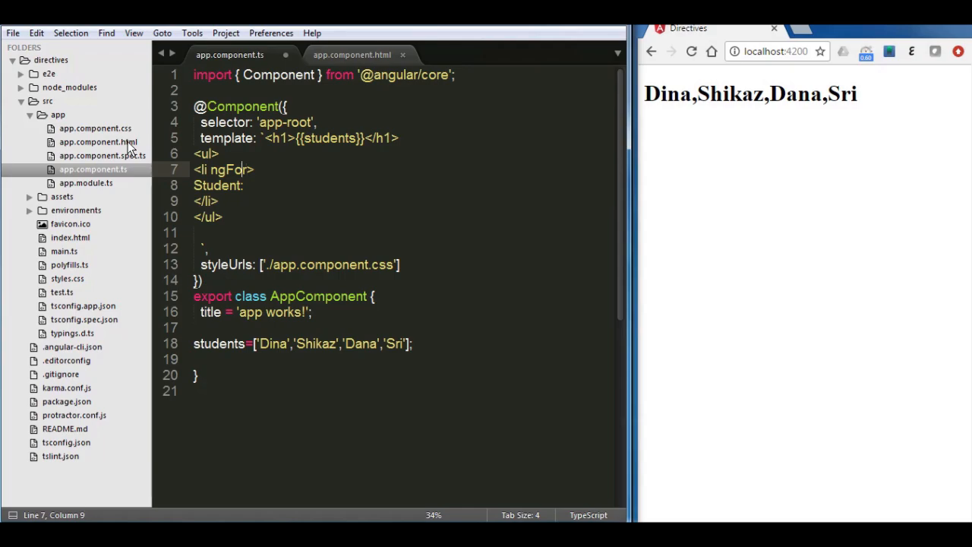
pyautogui.write('*')
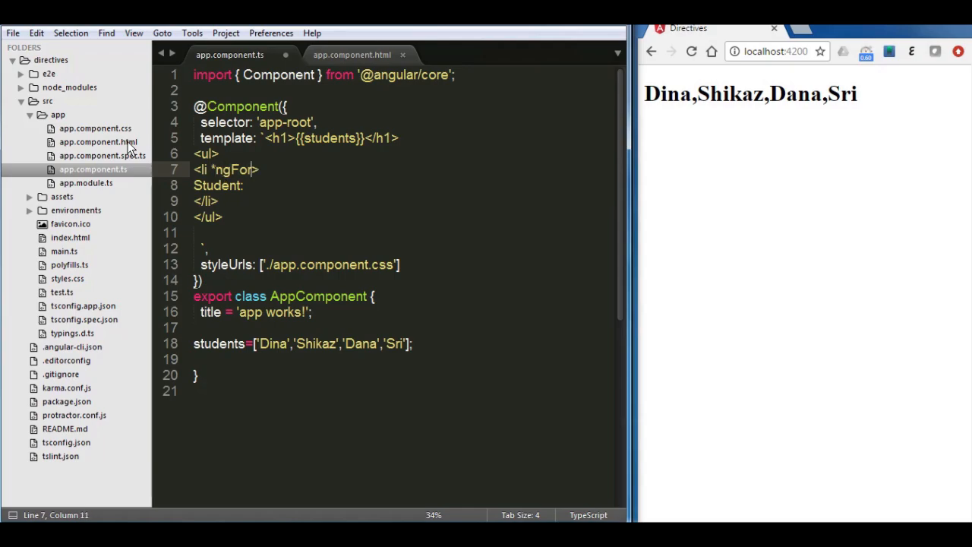
pyautogui.write('=')
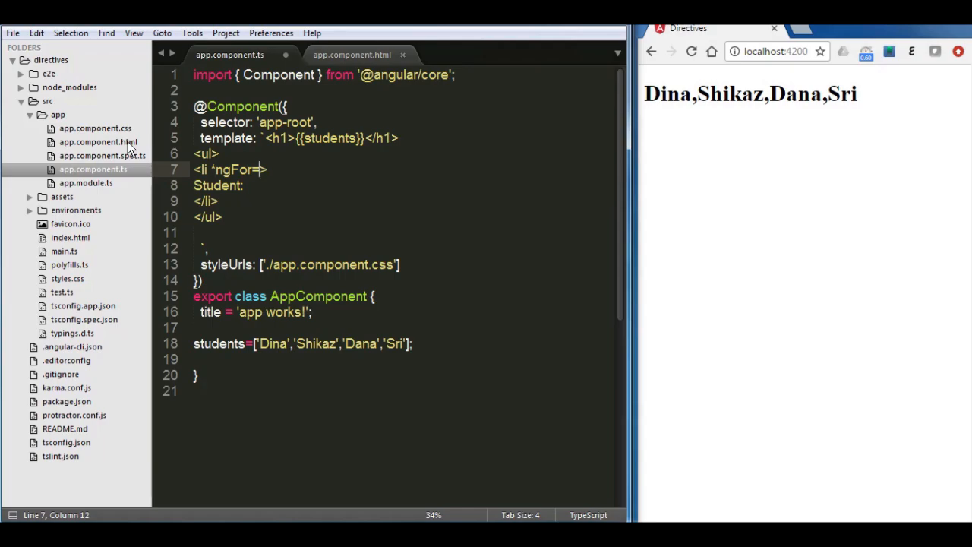
pyautogui.write('"')
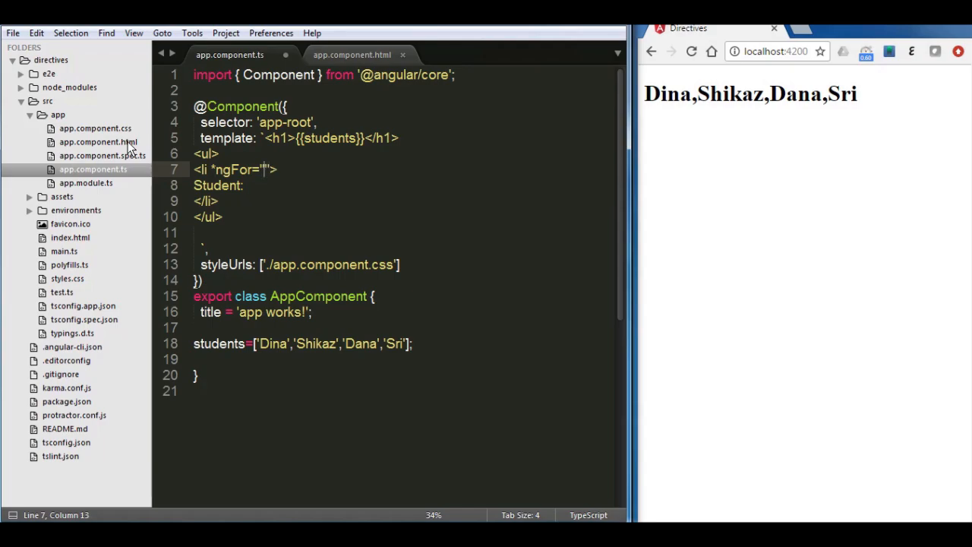
pyautogui.write('let student of students')
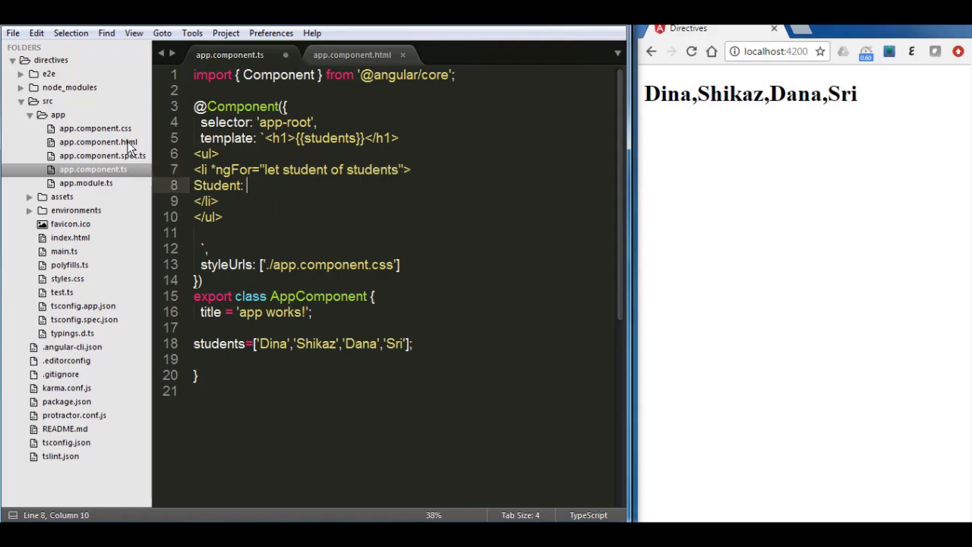
pyautogui.write('{{}}')
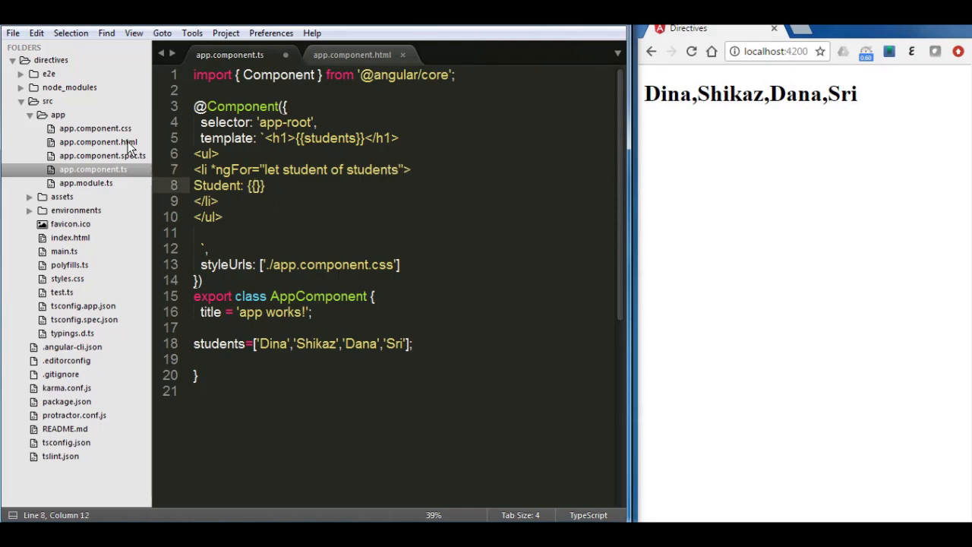
pyautogui.write('student')
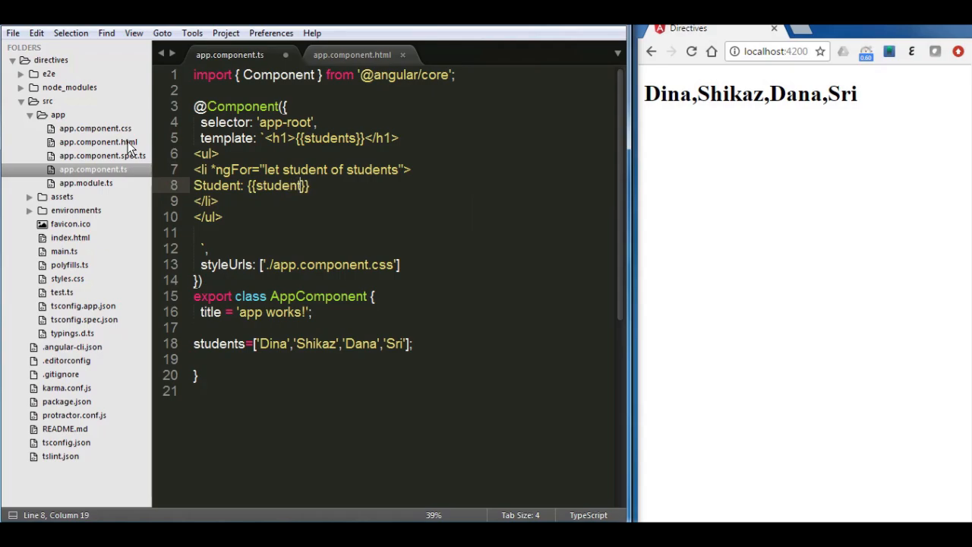
pyautogui.click(313, 168)
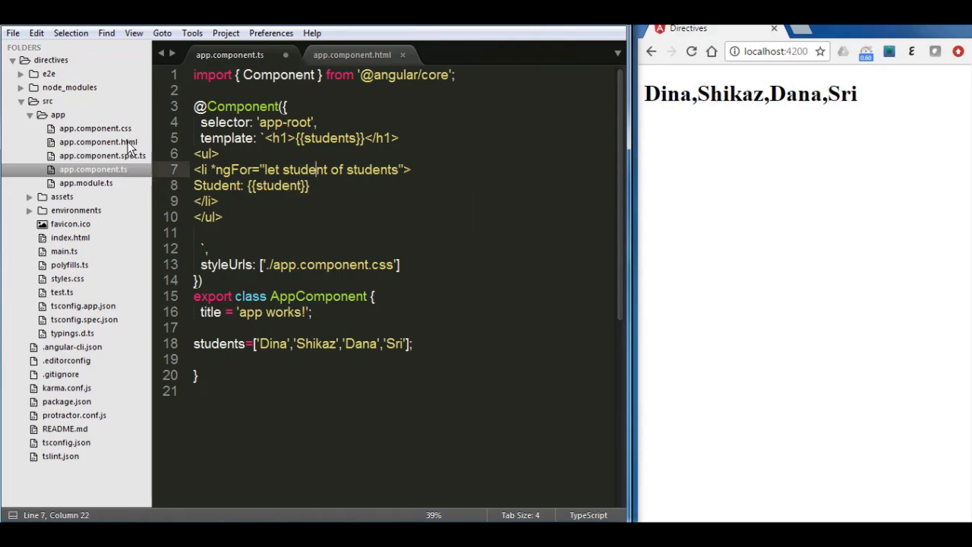
pyautogui.press('ctrl+s')
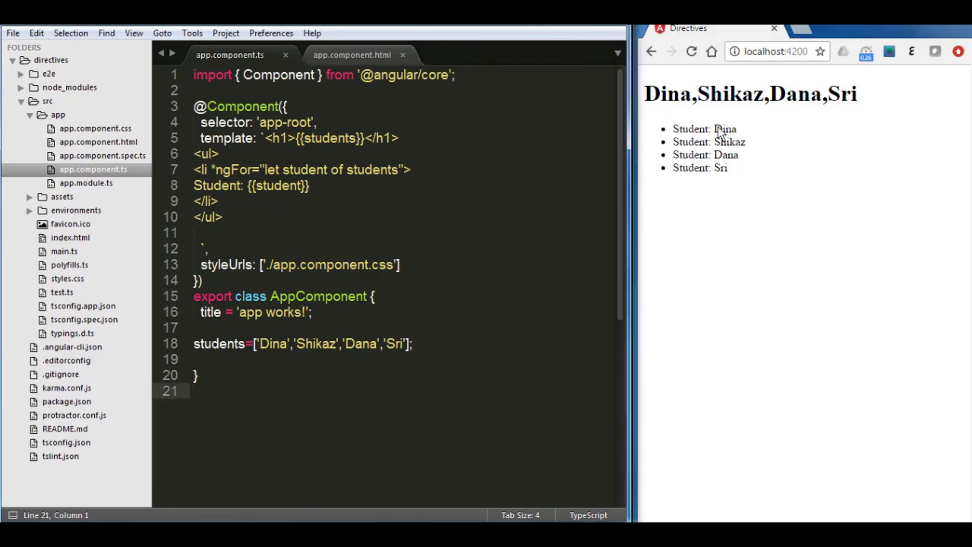
pyautogui.moveTo(712, 179)
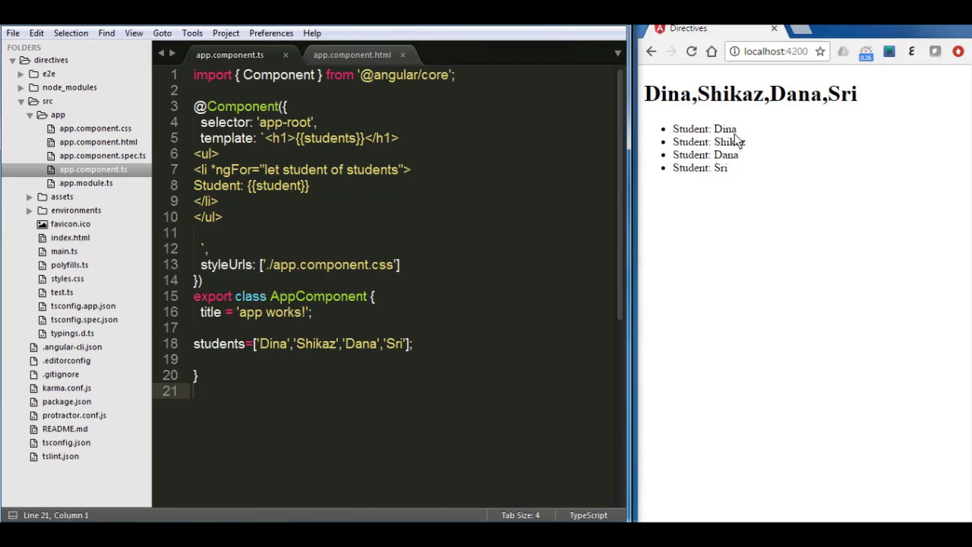
pyautogui.moveTo(744, 124)
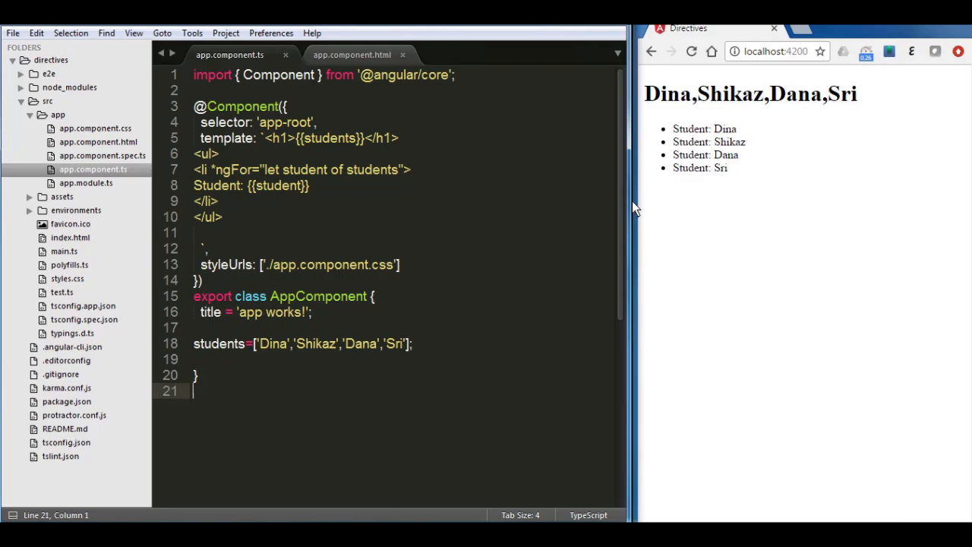
# Step: Verify the Student: bullet list renders in Chrome and place the cursor after the heading line
pyautogui.click(397, 137)
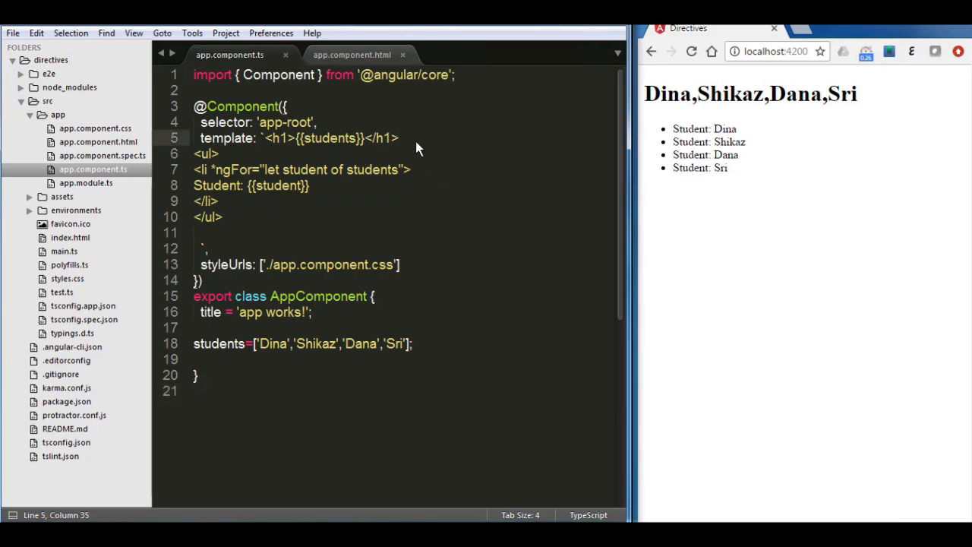
# Step: Add <input type="password" name="myPass"> above the <ul> and save
pyautogui.write('in')
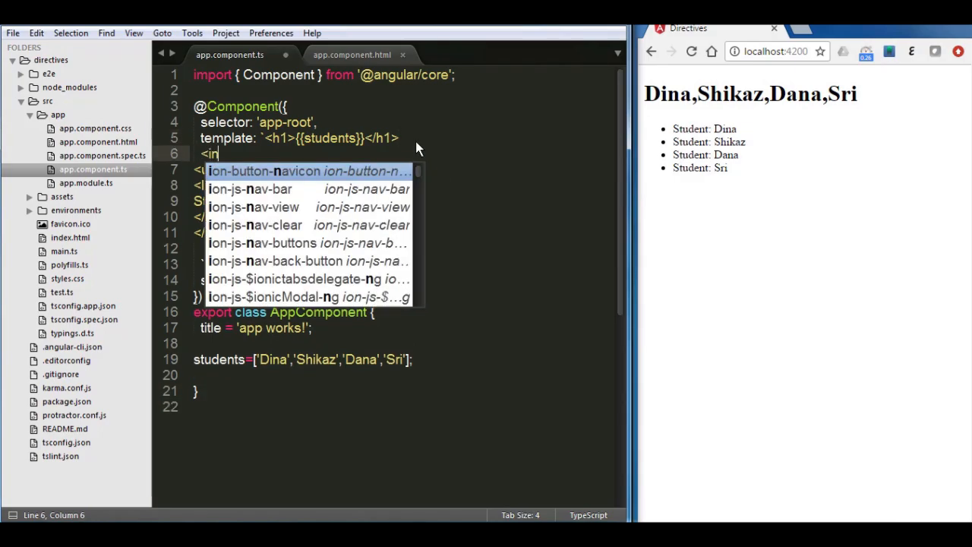
pyautogui.write('put type="pa">')
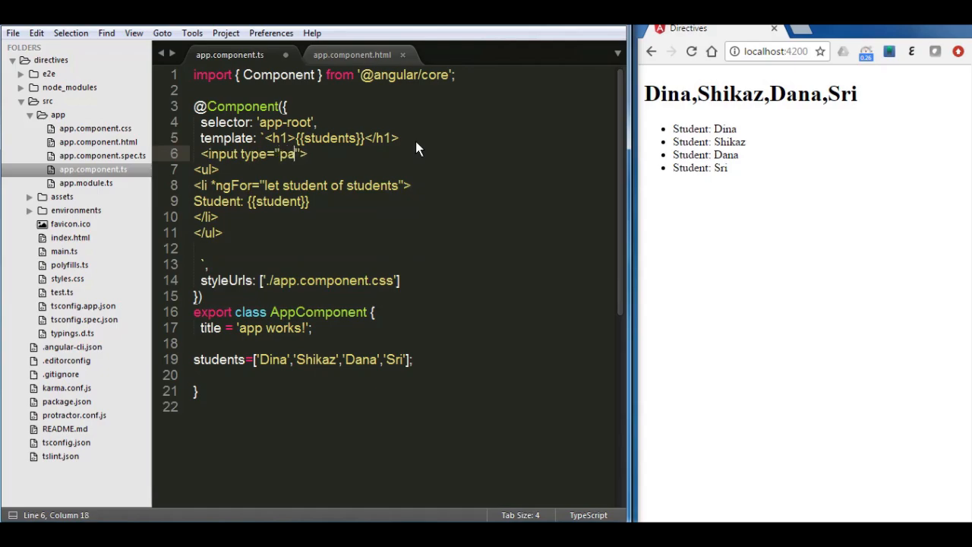
pyautogui.write('ssword')
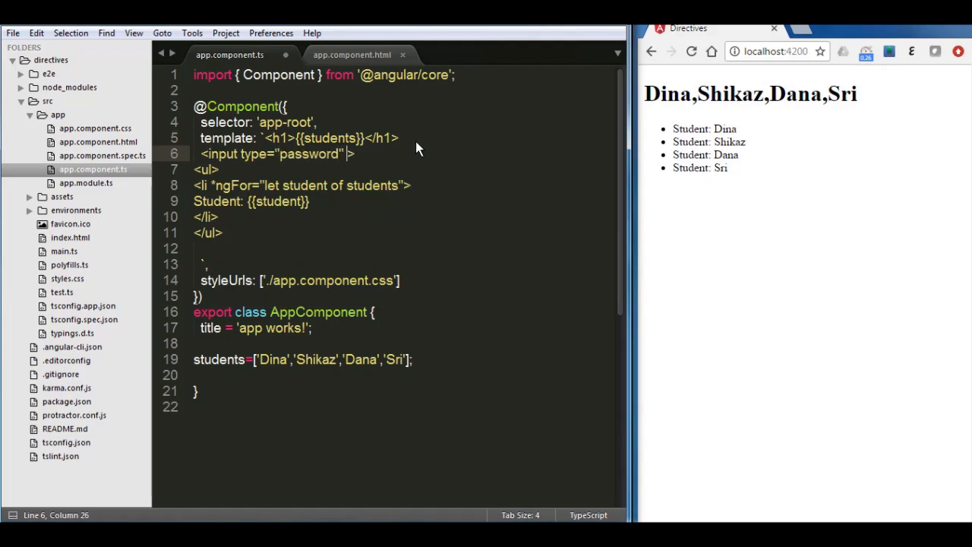
pyautogui.write('name=""')
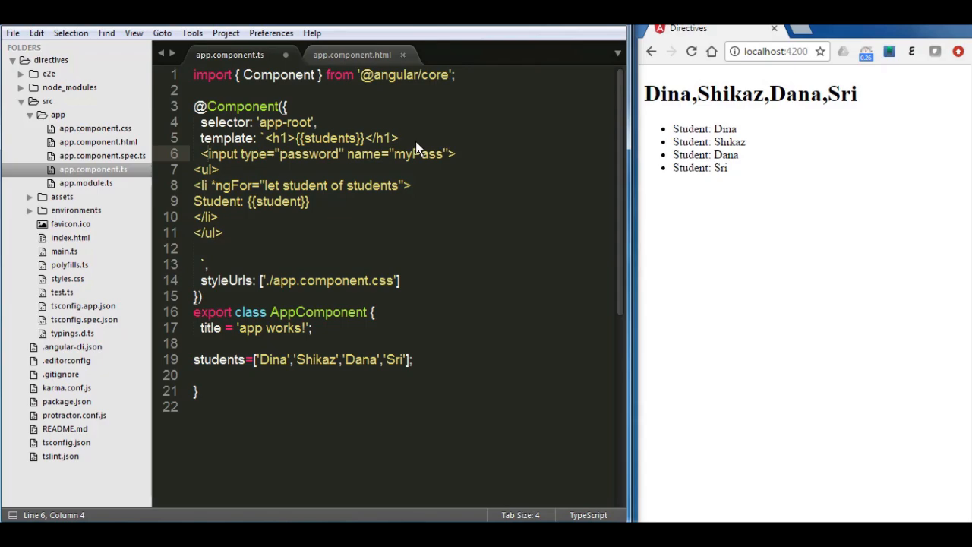
pyautogui.press('ctrl+s')
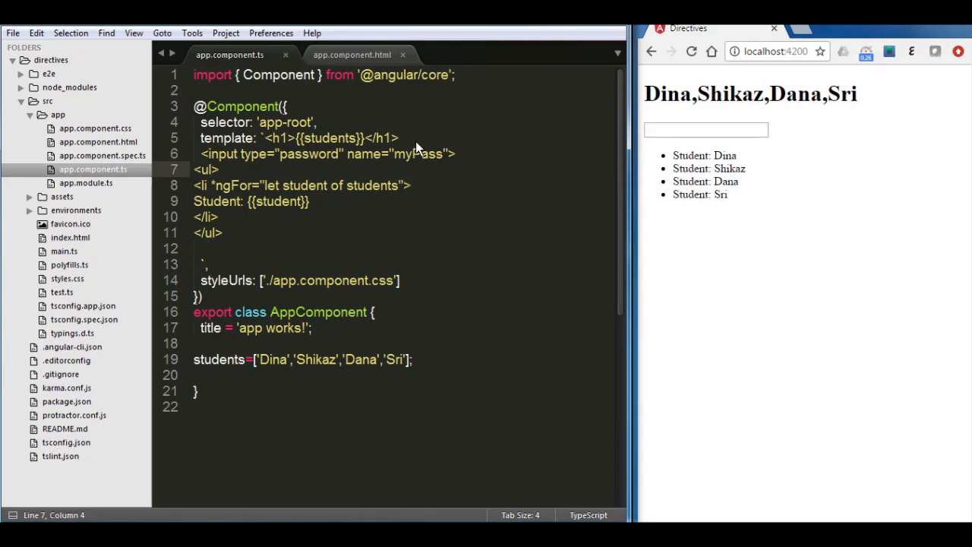
pyautogui.moveTo(412, 164)
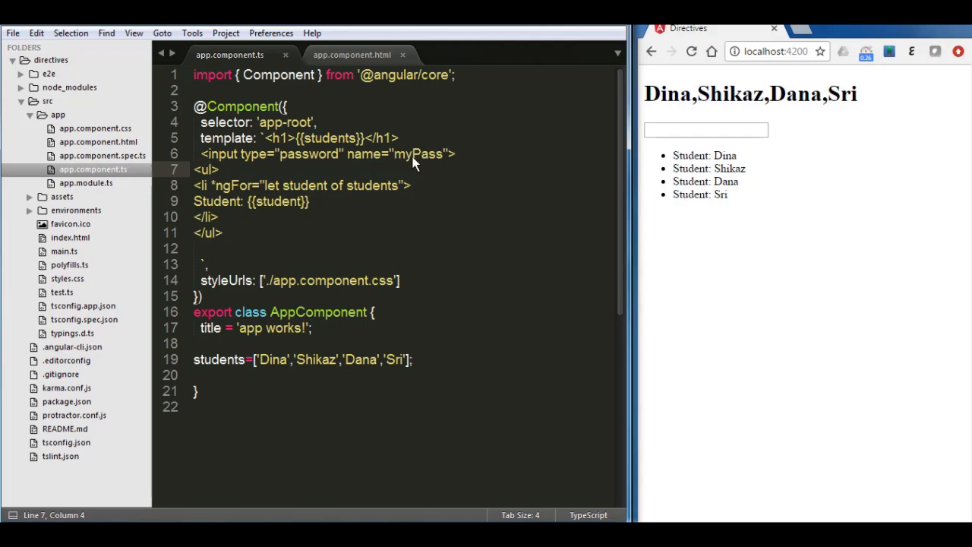
pyautogui.moveTo(418, 156)
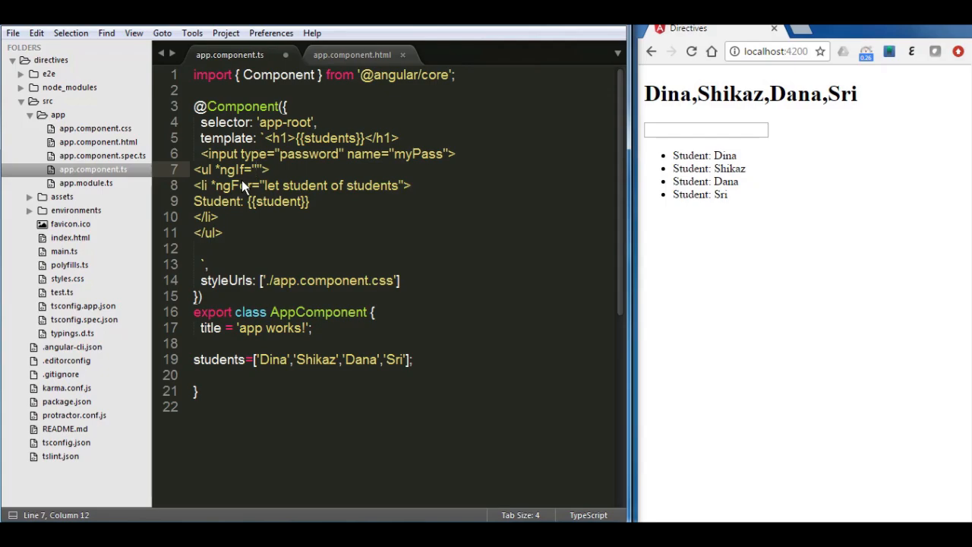
# Step: Add *ngIf="myPass === 'dotsway'" to the <ul>, save, and test typing the password in Chrome
pyautogui.write("myPass === '")
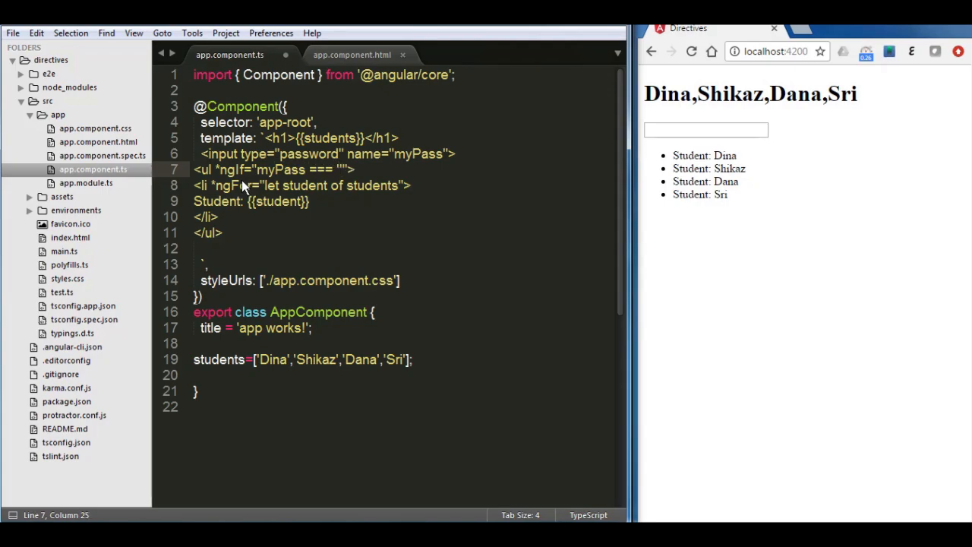
pyautogui.write('dotsway')
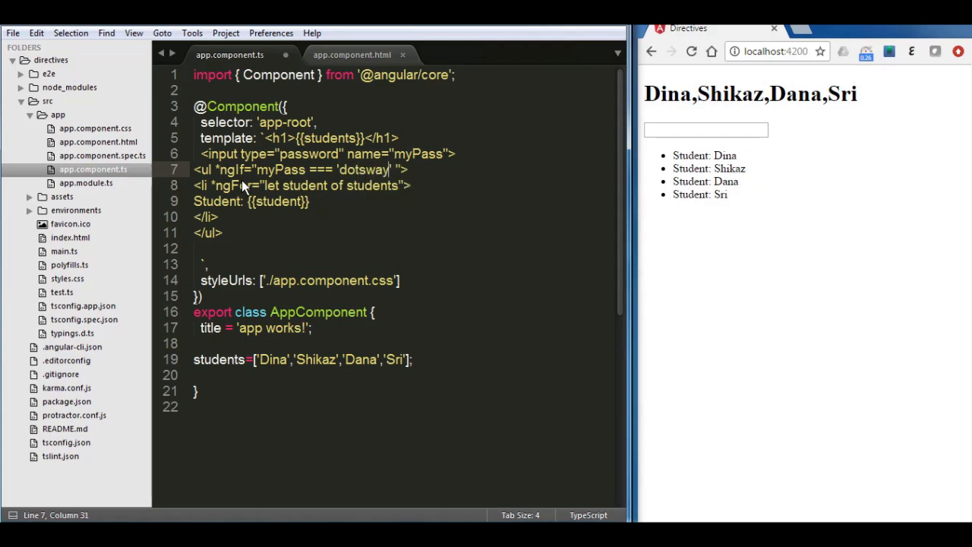
pyautogui.press('ctrl+s')
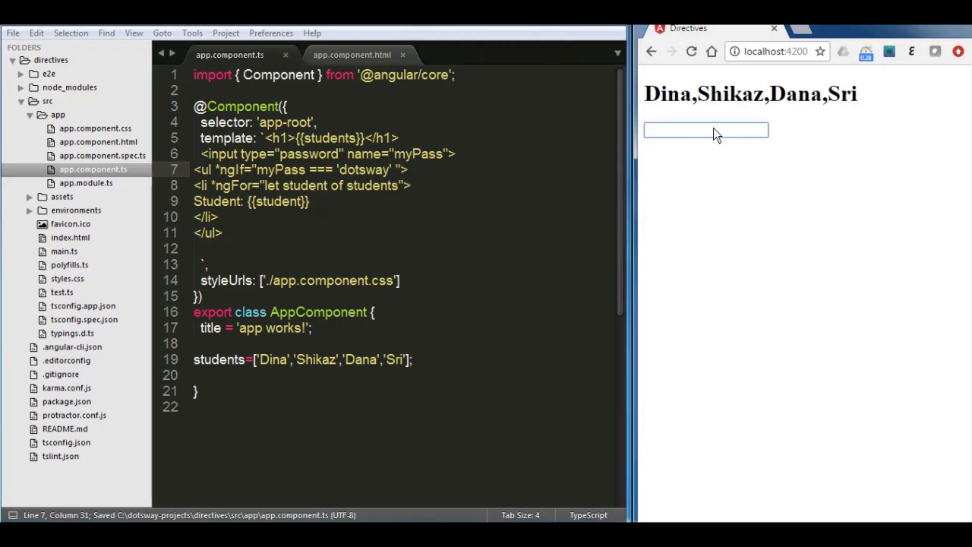
pyautogui.write('dotsway')
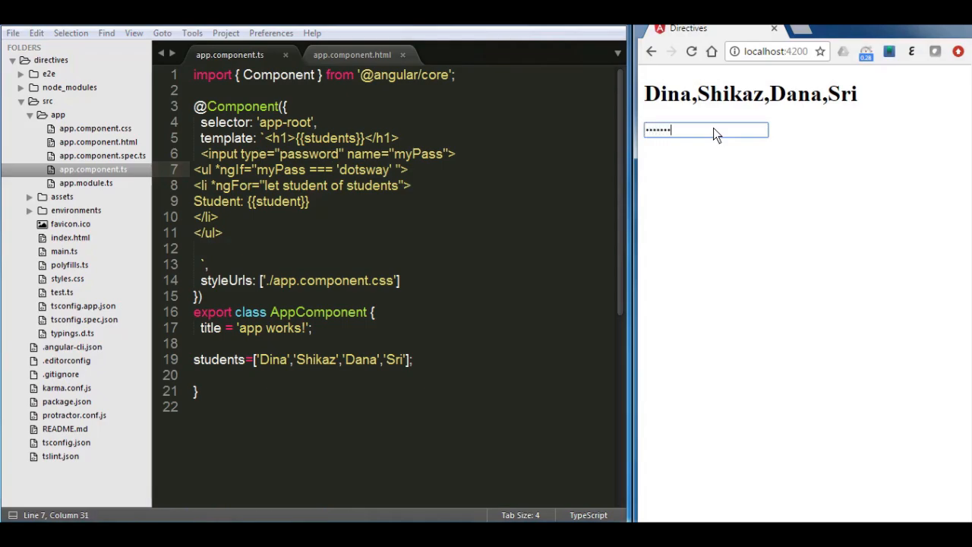
pyautogui.press('BackSpace')
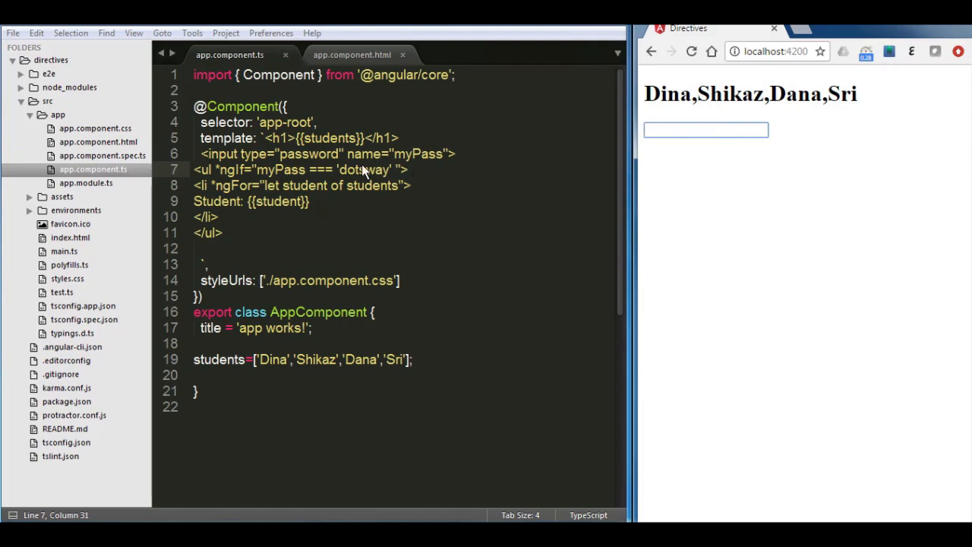
pyautogui.moveTo(370, 161)
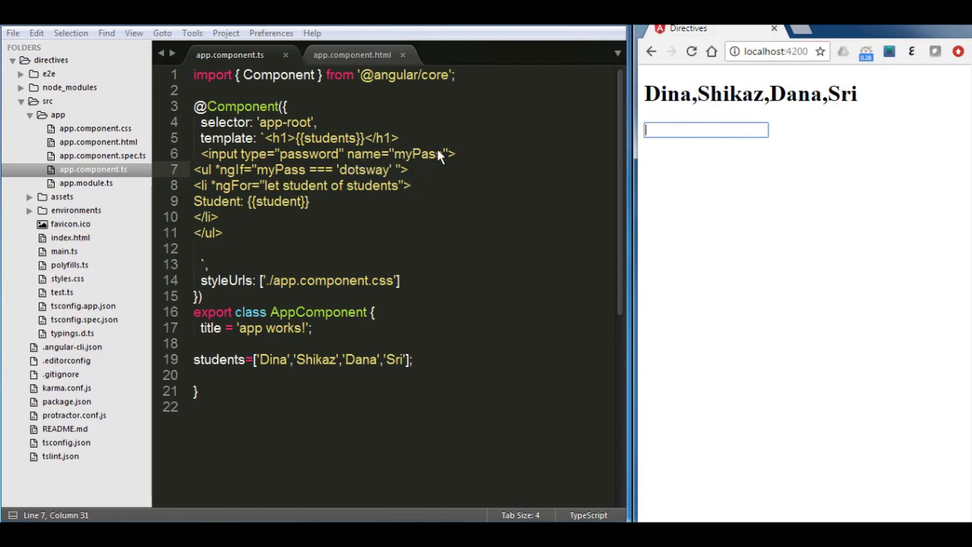
pyautogui.moveTo(285, 179)
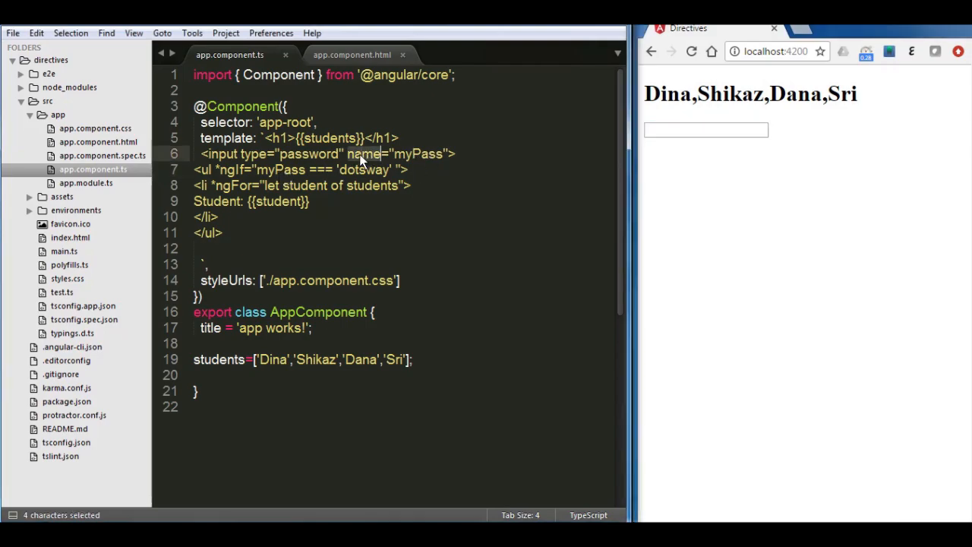
# Step: Replace name="myPass" on the password input with [(ngModel)]="myPass"
pyautogui.write('[]')
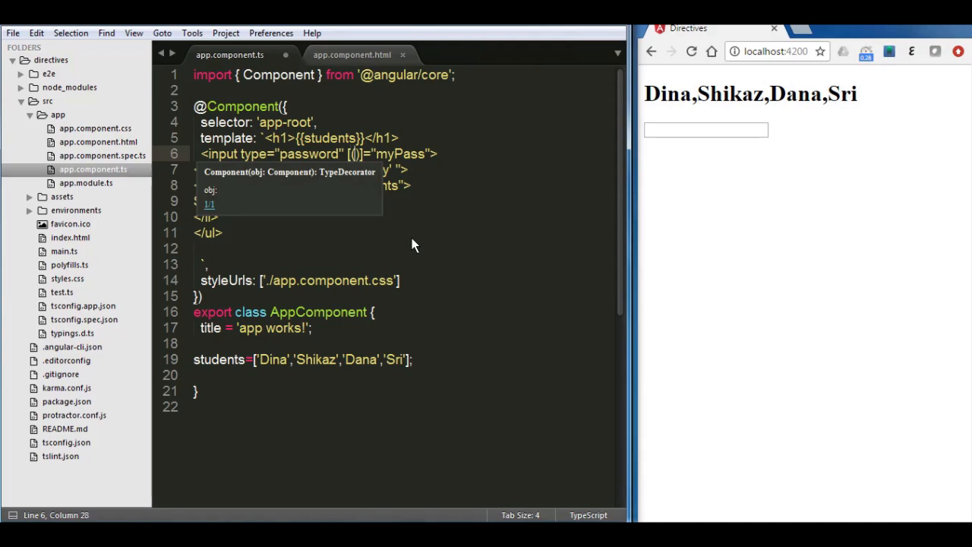
pyautogui.write('ngModel')
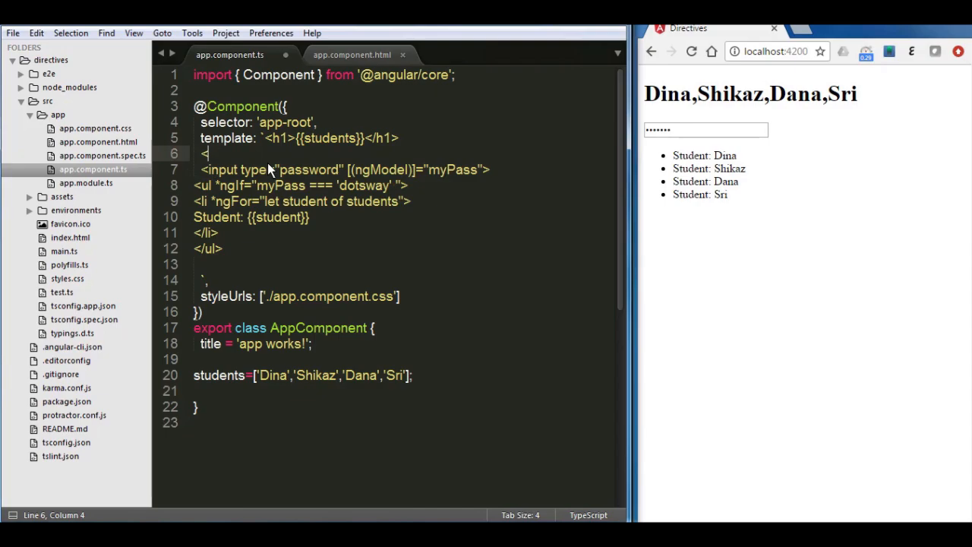
# Step: Add <p>Enter password:</p> above the input and save the component
pyautogui.write('p>Enter passwor')
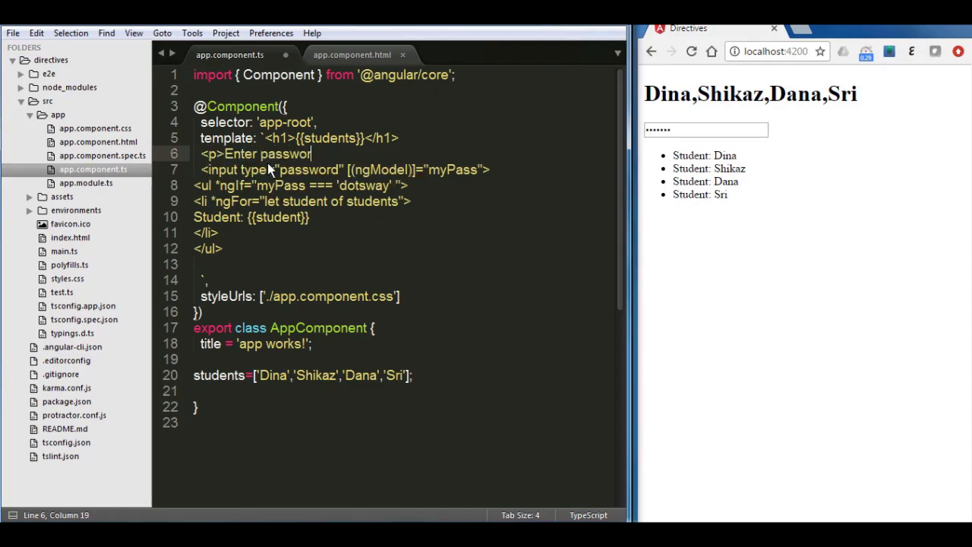
pyautogui.write('d</p')
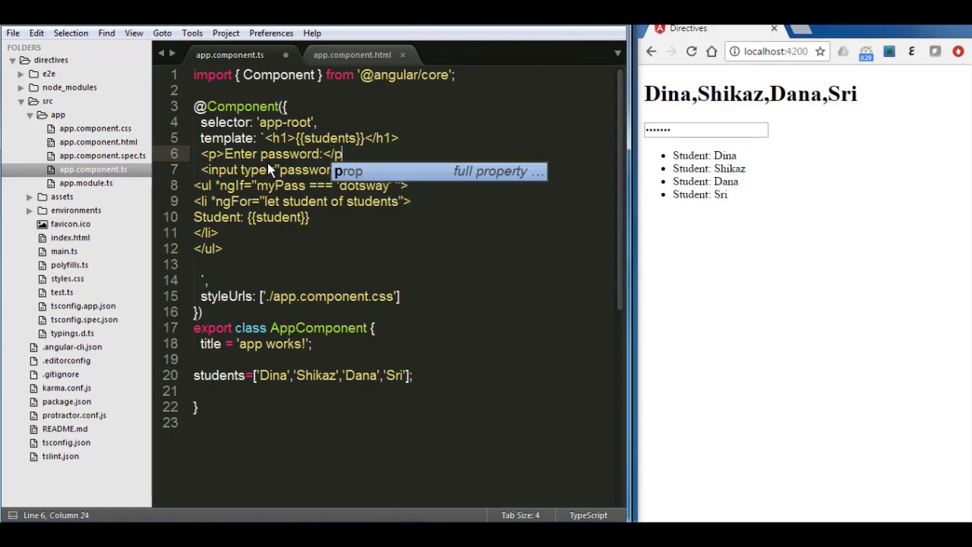
pyautogui.write('[(ngModel)]="myPass">')
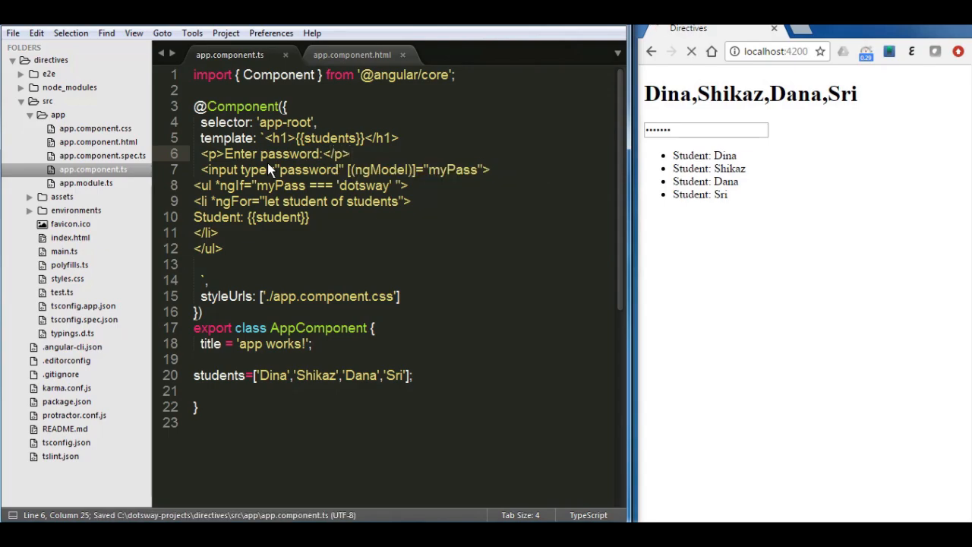
pyautogui.click(691, 52)
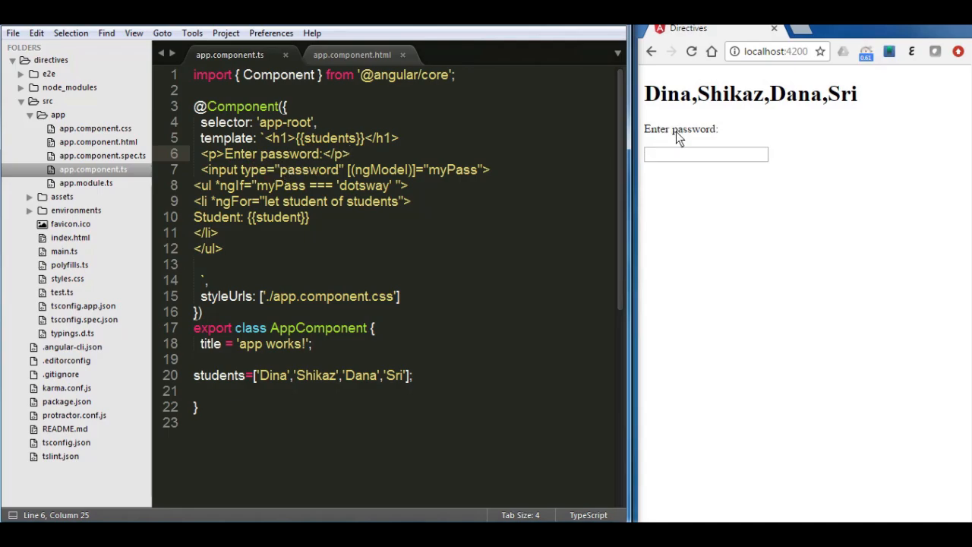
pyautogui.moveTo(683, 158)
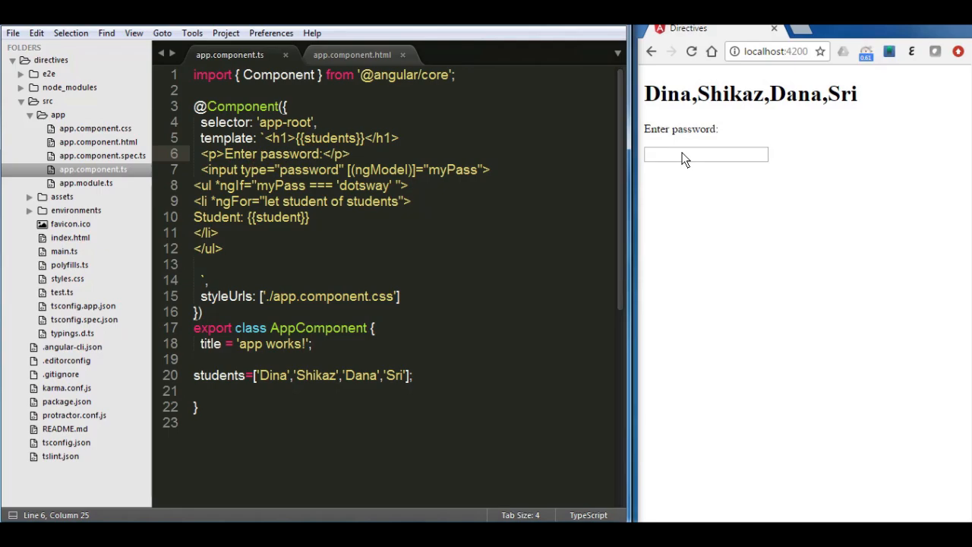
pyautogui.moveTo(337, 281)
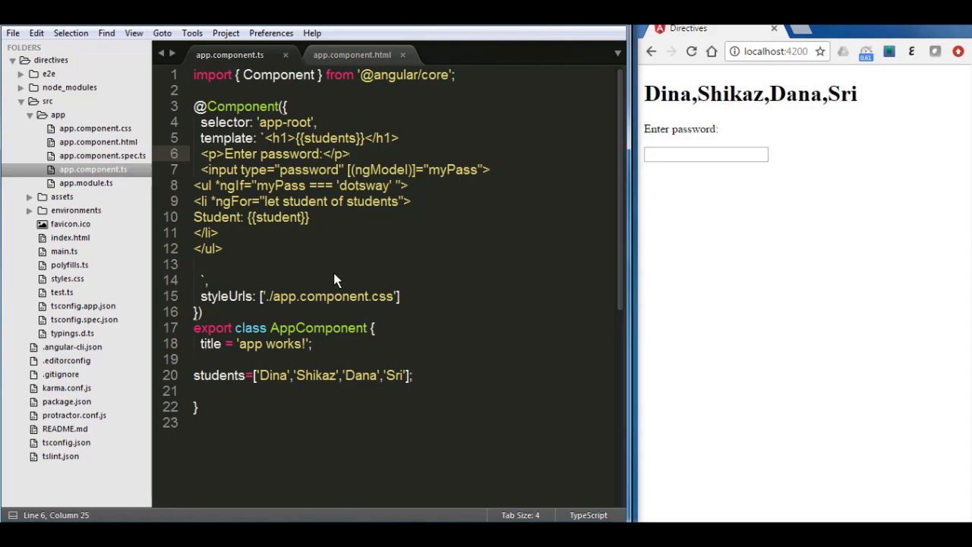
pyautogui.click(349, 153)
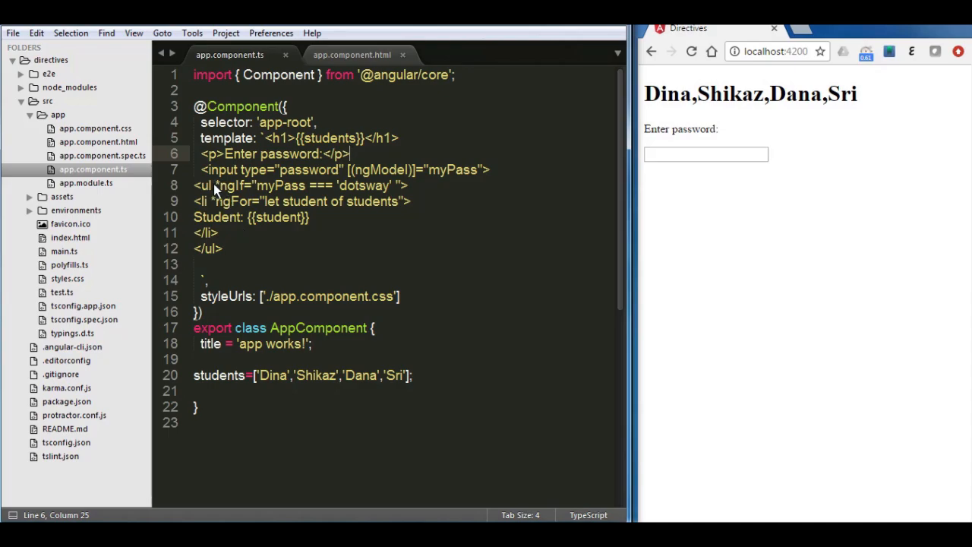
pyautogui.moveTo(258, 266)
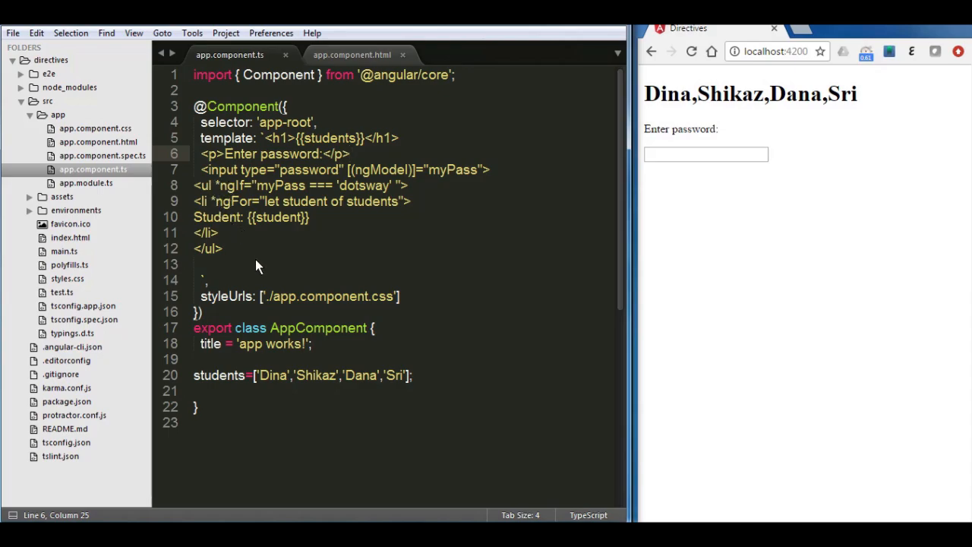
pyautogui.moveTo(237, 298)
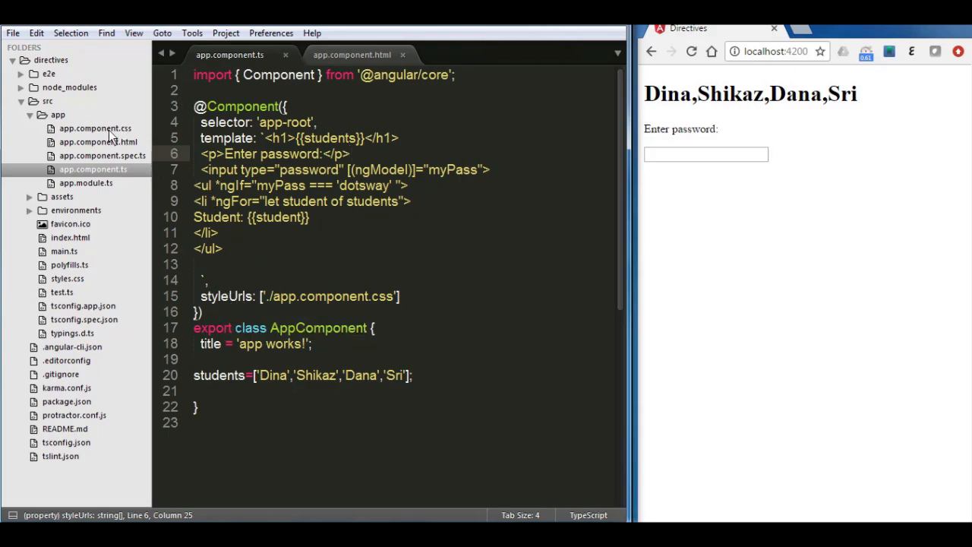
pyautogui.moveTo(237, 309)
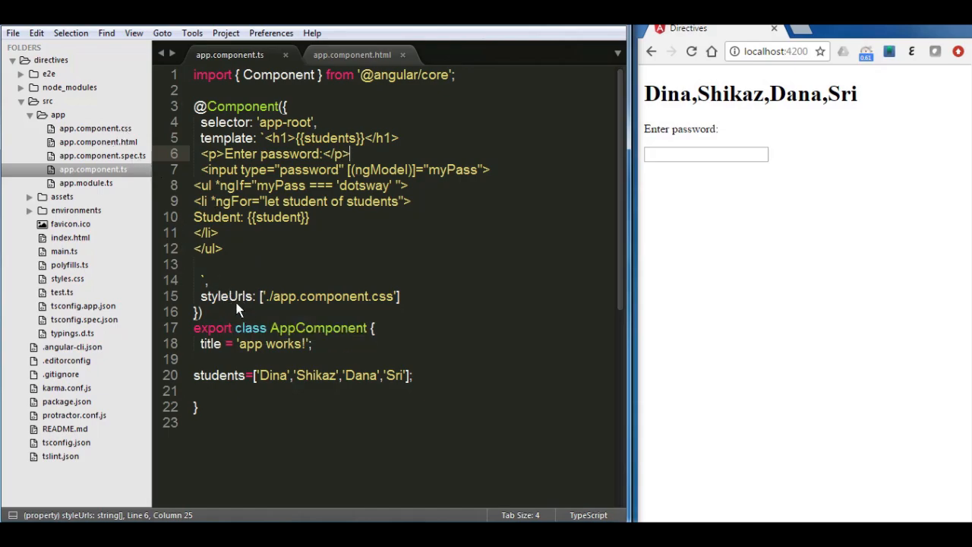
# Step: Replace styleUrls with inline styles containing .rPass{ color: green; }
pyautogui.doubleClick(227, 296)
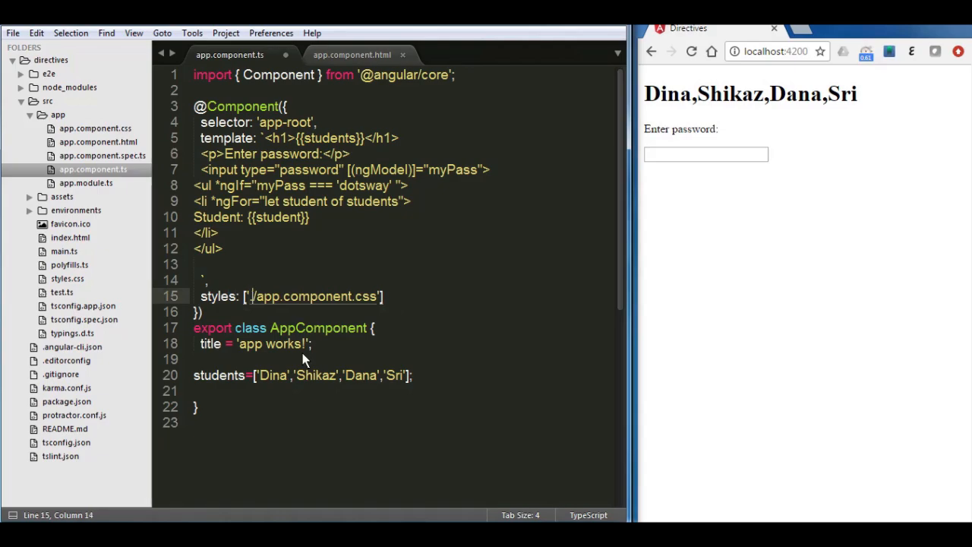
pyautogui.moveTo(258, 296); pyautogui.dragTo(249, 296)
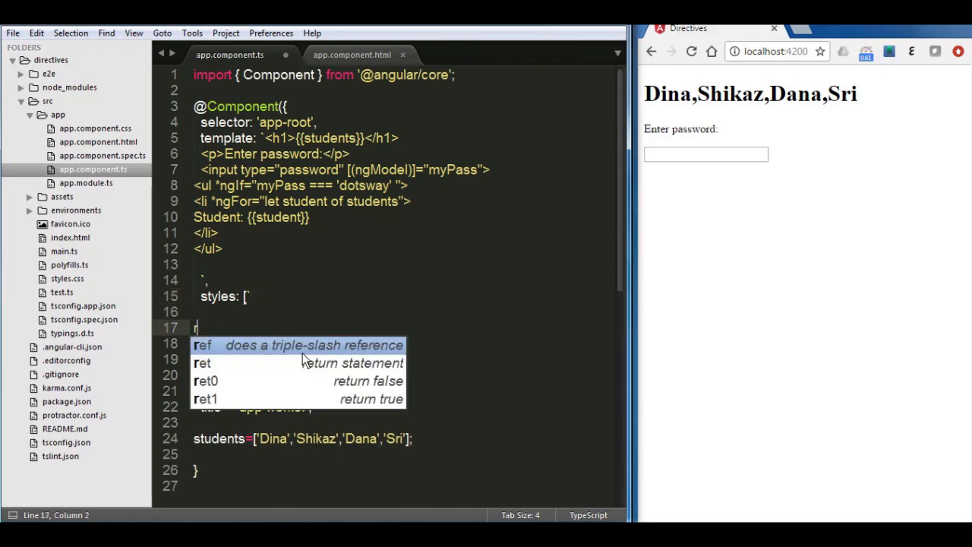
pyautogui.write('Pa')
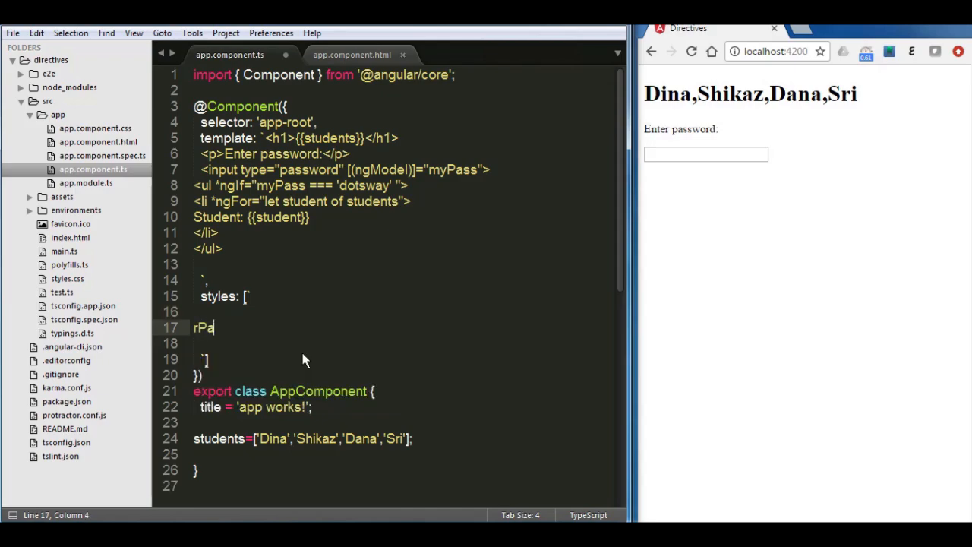
pyautogui.write('ss')
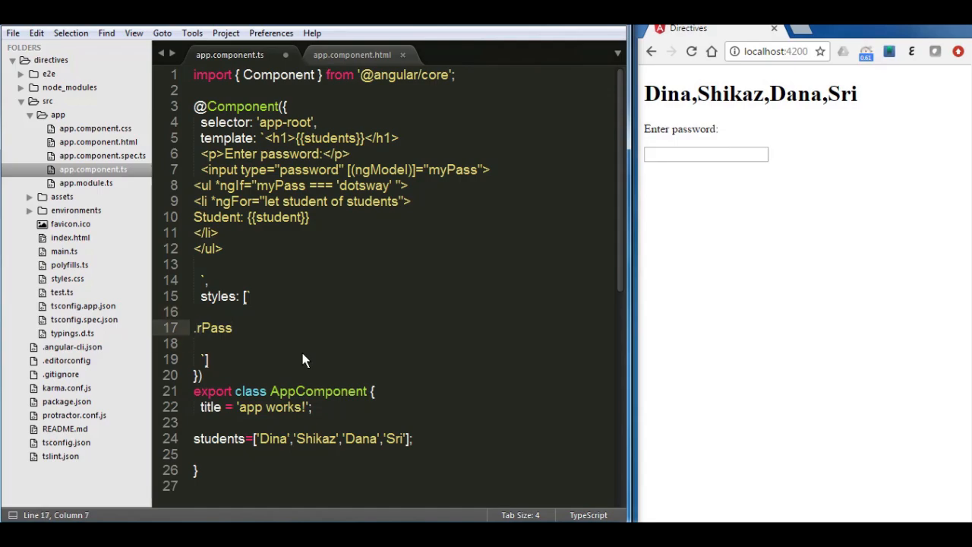
pyautogui.write('{')
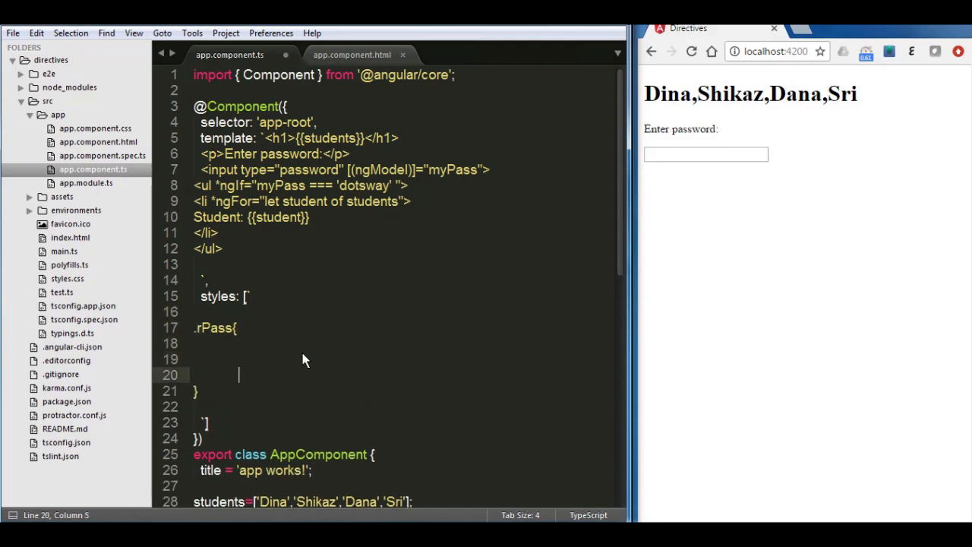
pyautogui.write('color:')
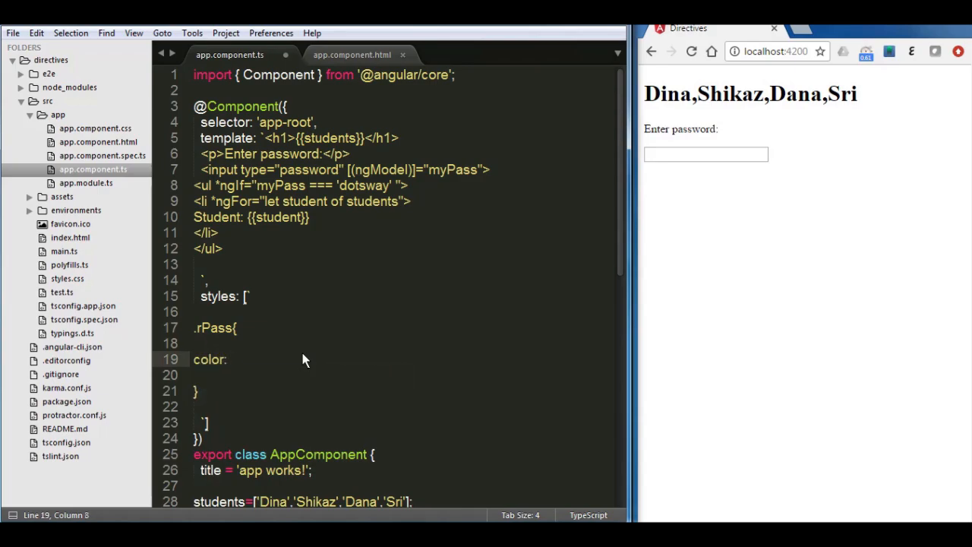
pyautogui.write('green')
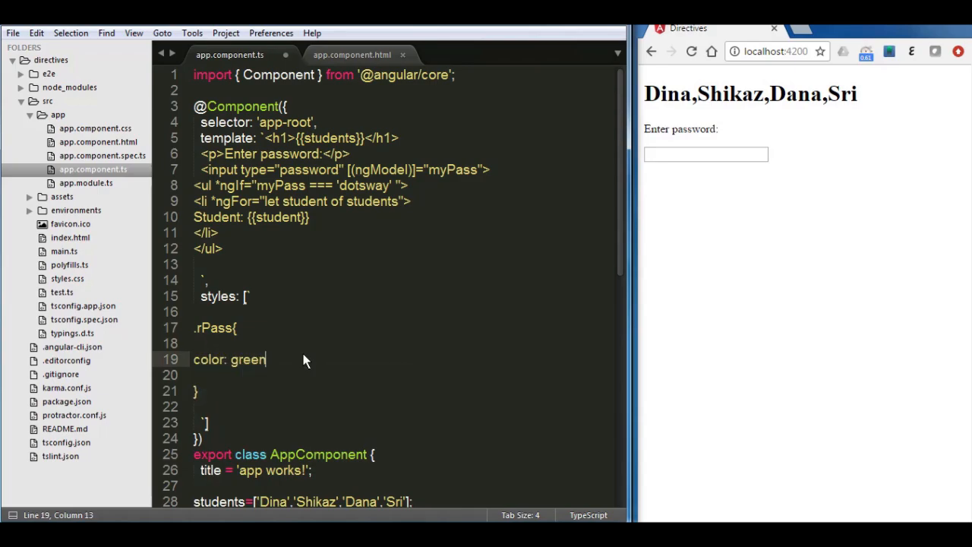
pyautogui.write(';')
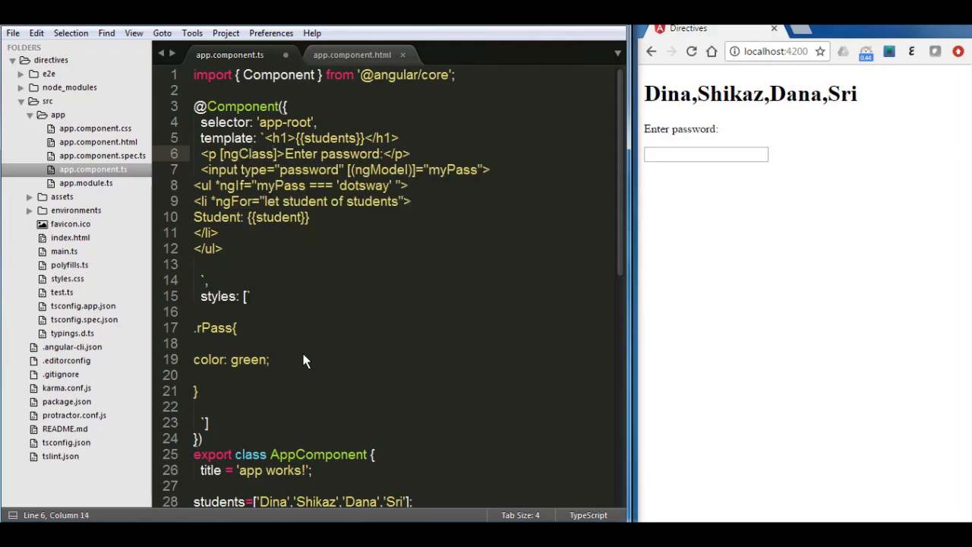
# Step: Set [ngClass]="{rPass: myPass === 'dotsway'}" on the paragraph and save app.component.ts
pyautogui.write('="{rPass:')
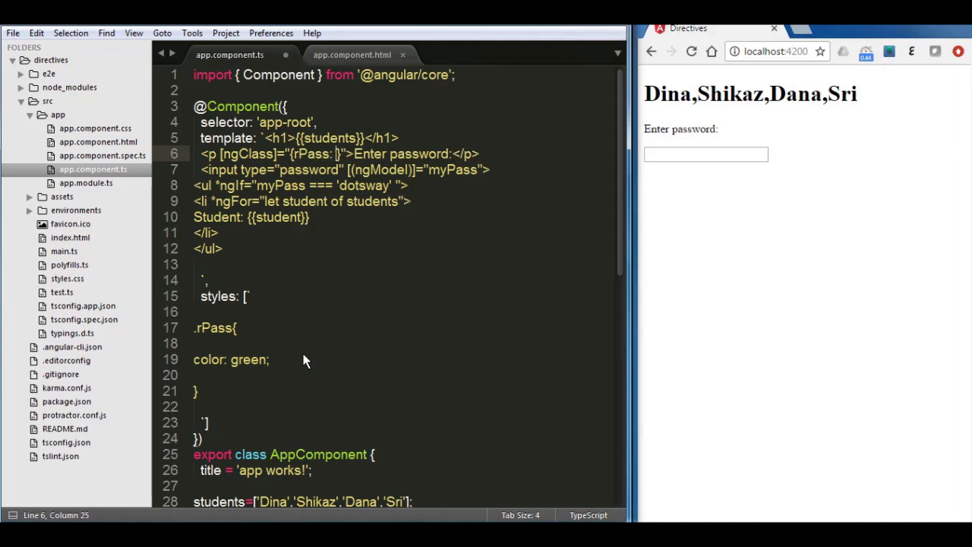
pyautogui.write('m')
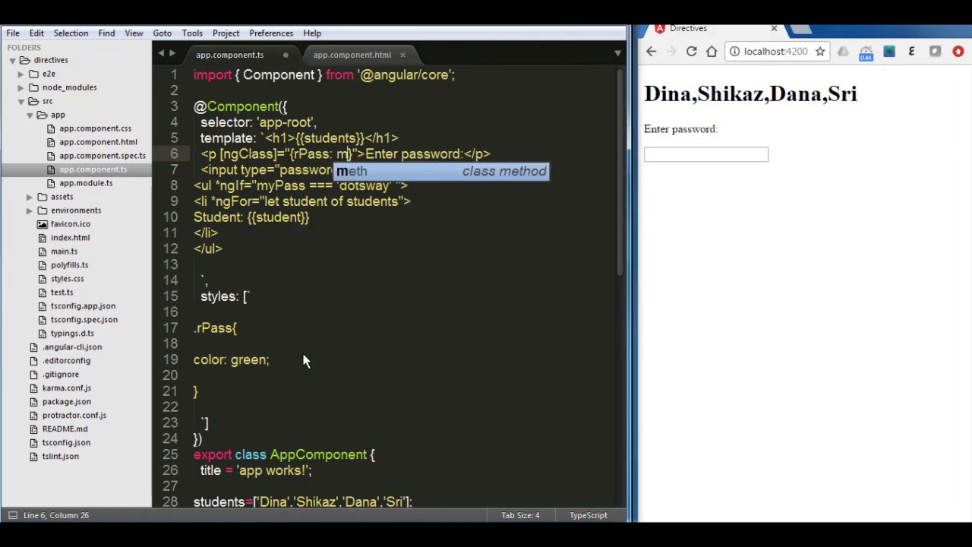
pyautogui.write('myPass')
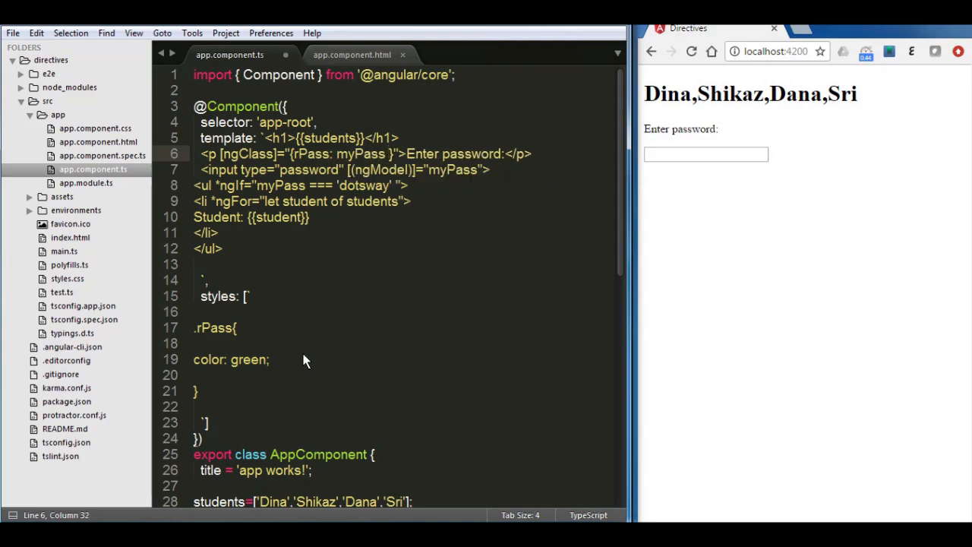
pyautogui.write("=== ''")
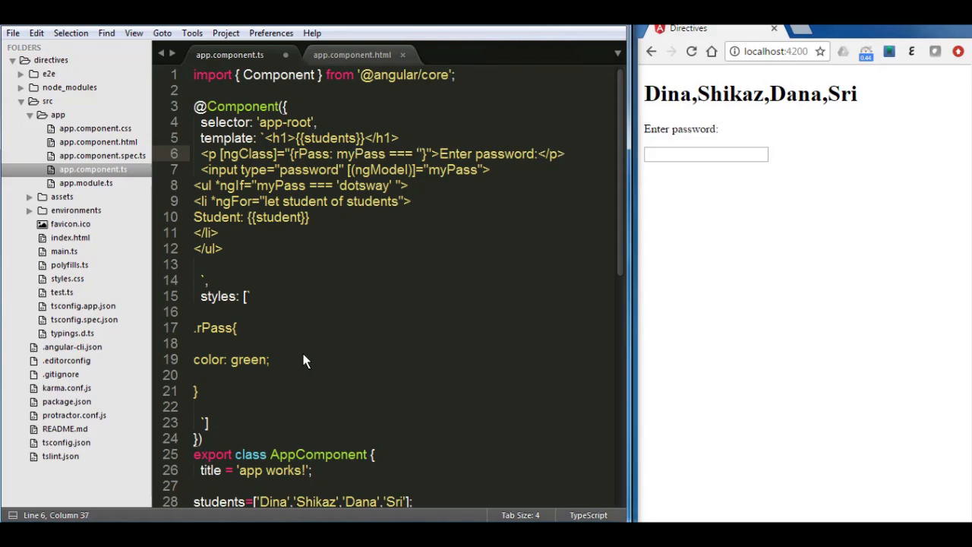
pyautogui.write('dotsway')
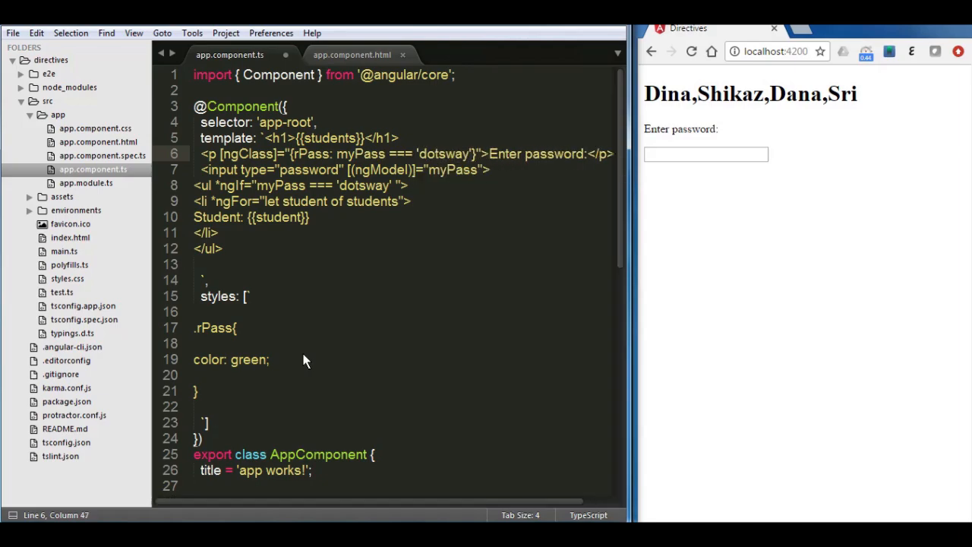
pyautogui.press('ctrl+s')
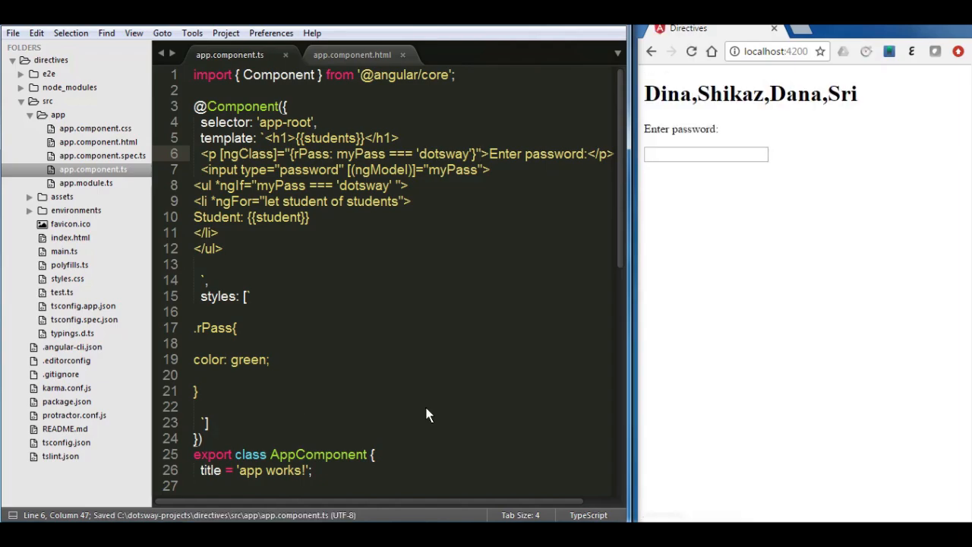
pyautogui.moveTo(721, 198)
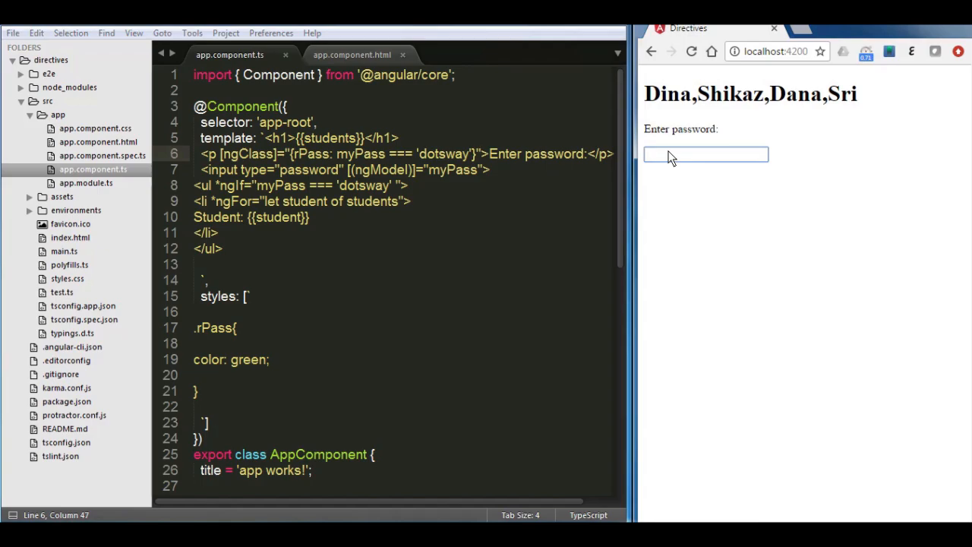
pyautogui.write('dotsway')
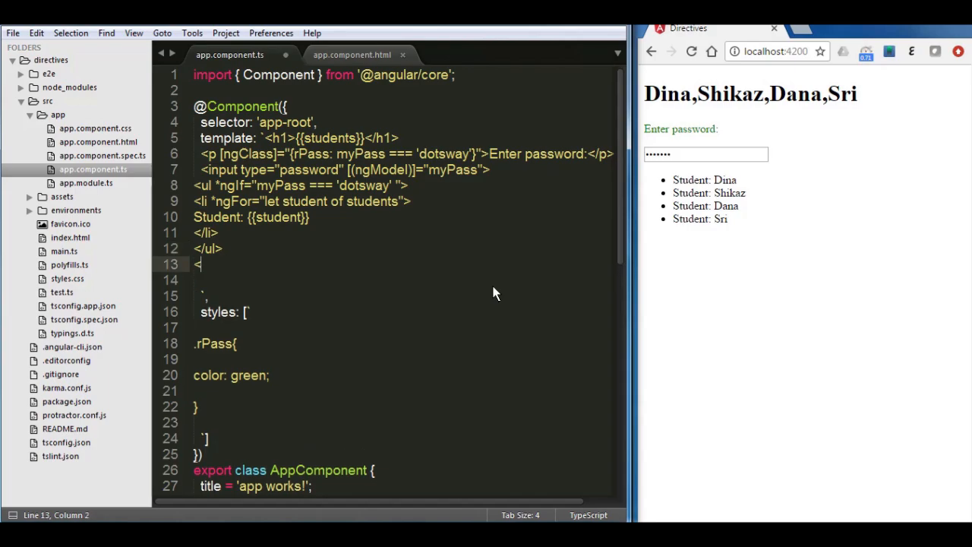
# Step: Add <h1>Online</h1> below the student list in the template
pyautogui.write('h1> O')
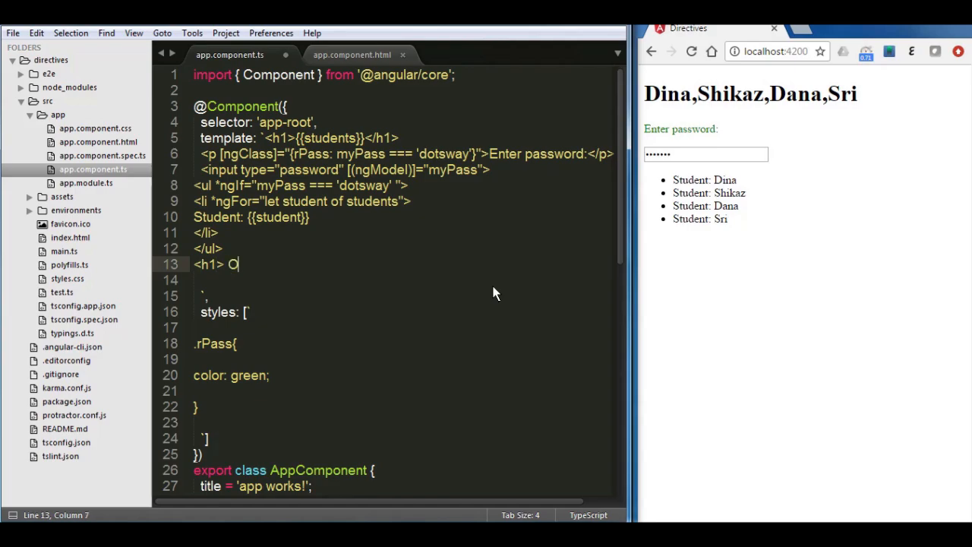
pyautogui.write('nline</h1>')
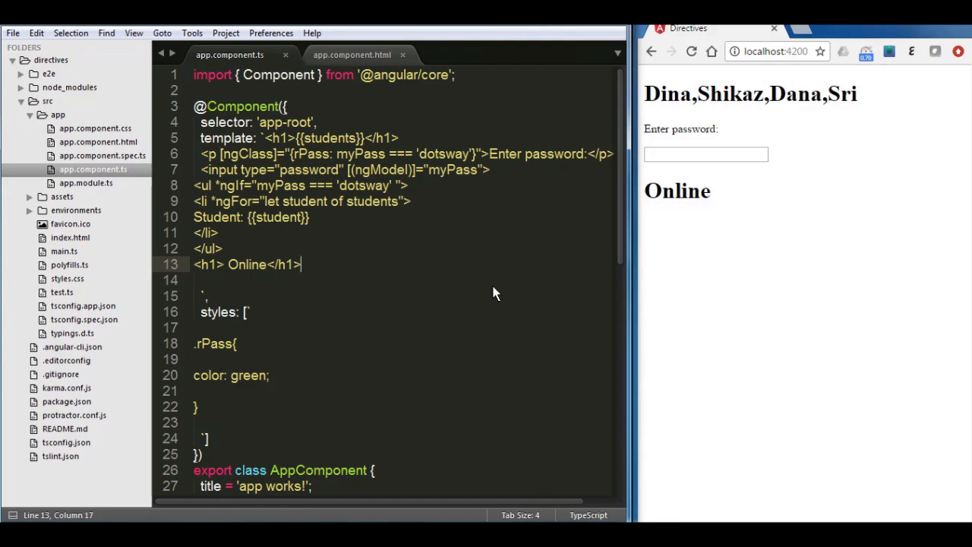
pyautogui.click(249, 265)
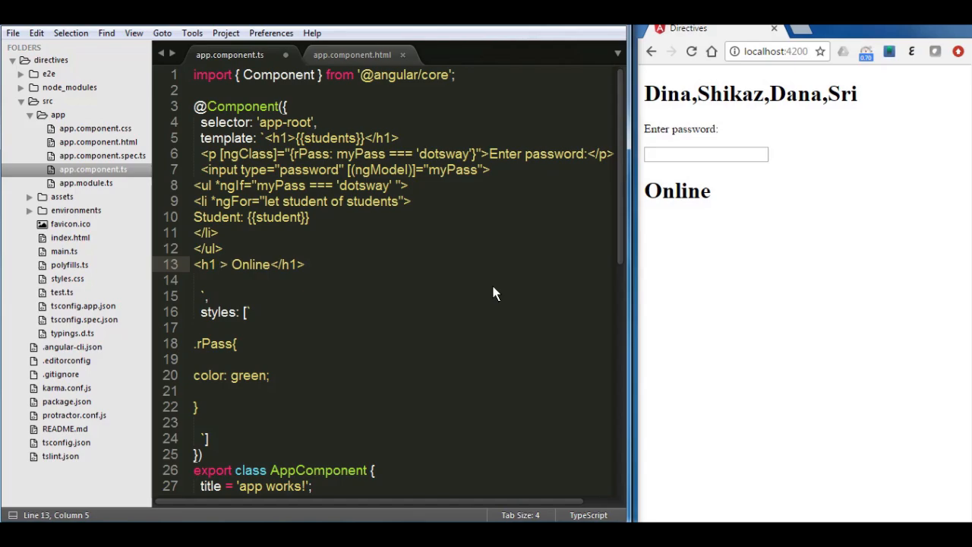
pyautogui.write('[]')
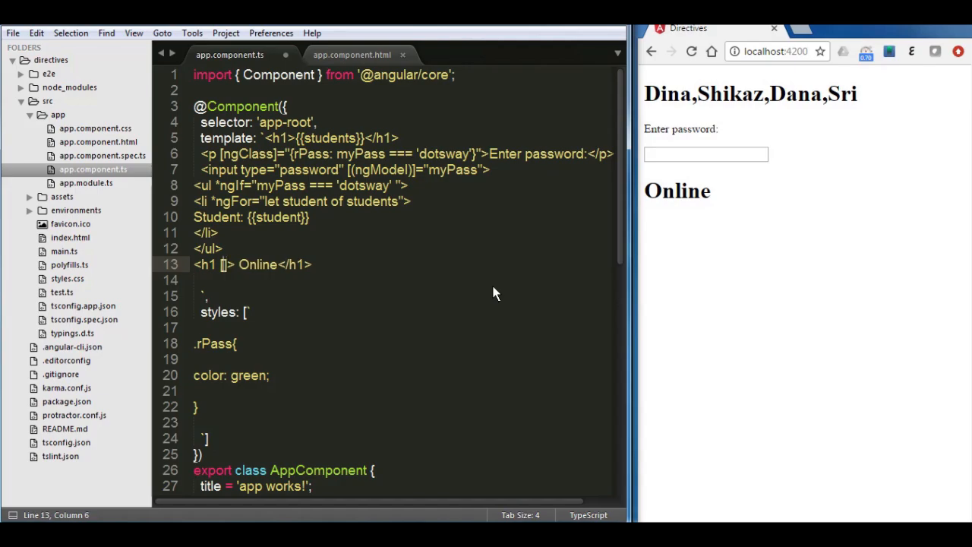
pyautogui.write('ngStyle')
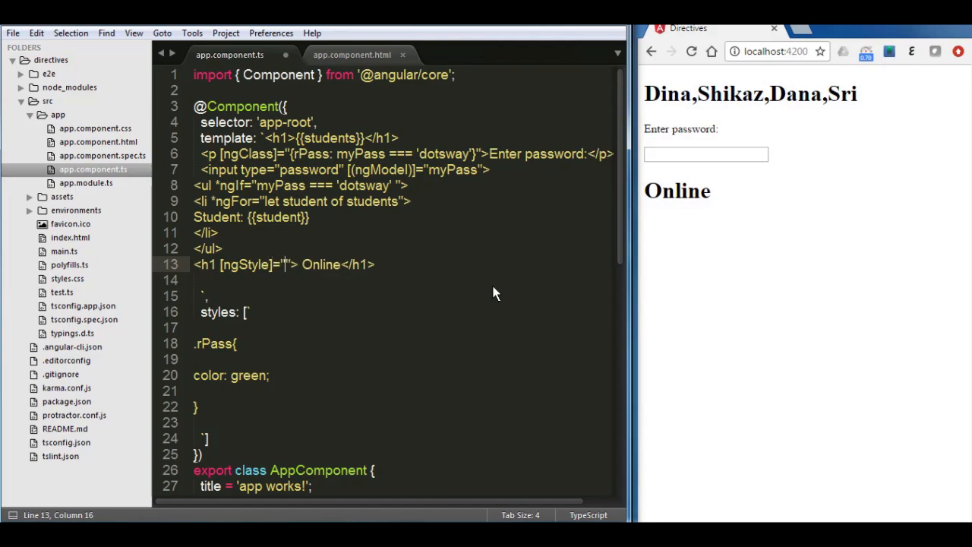
pyautogui.write('{}')
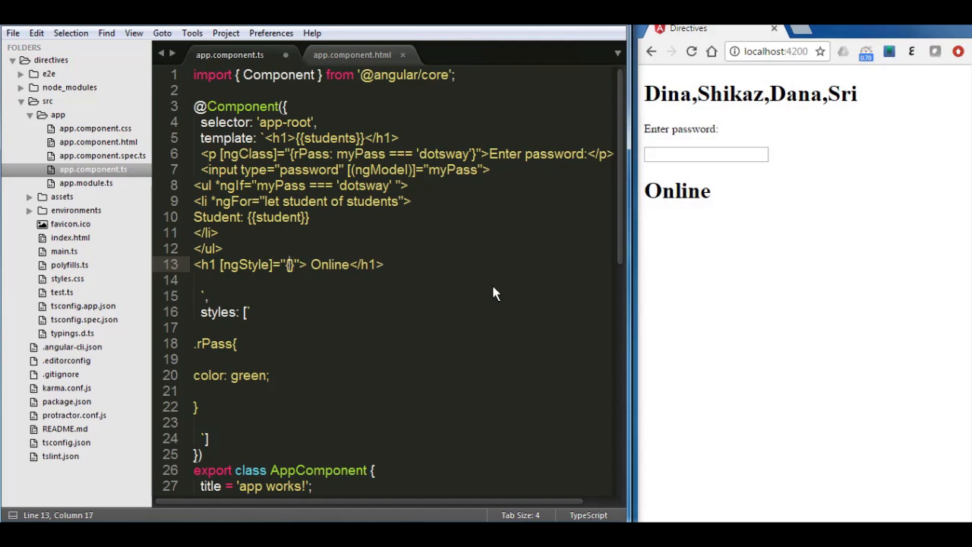
pyautogui.write('color:')
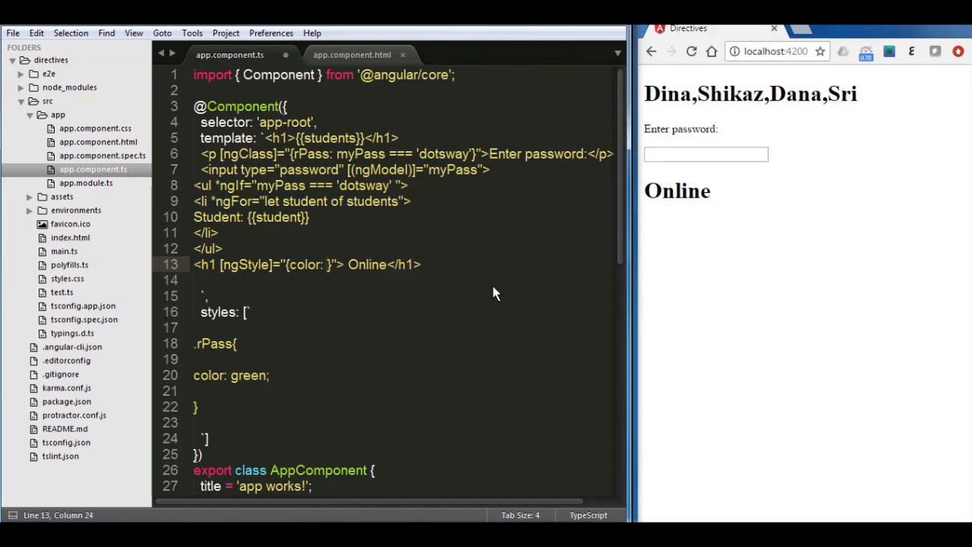
pyautogui.write('myPass ===')
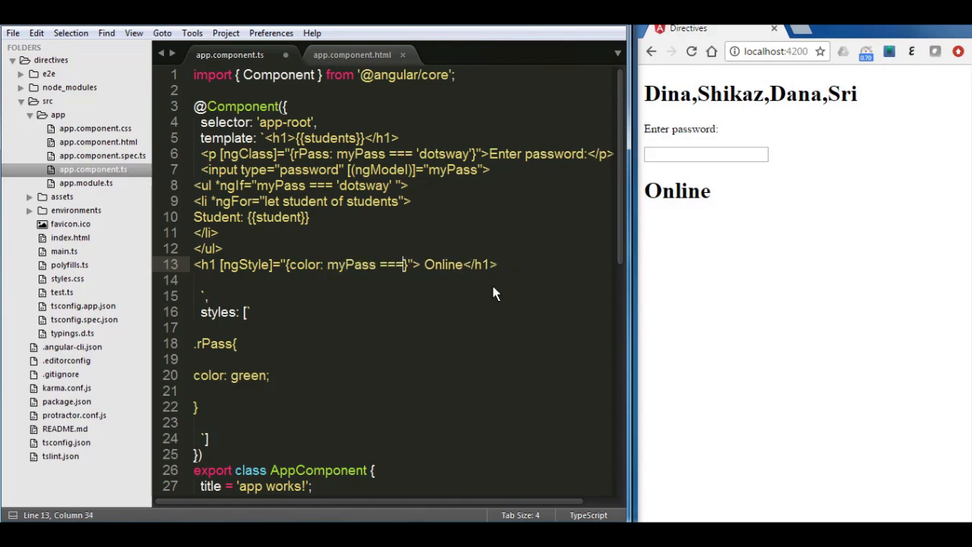
pyautogui.write("'")
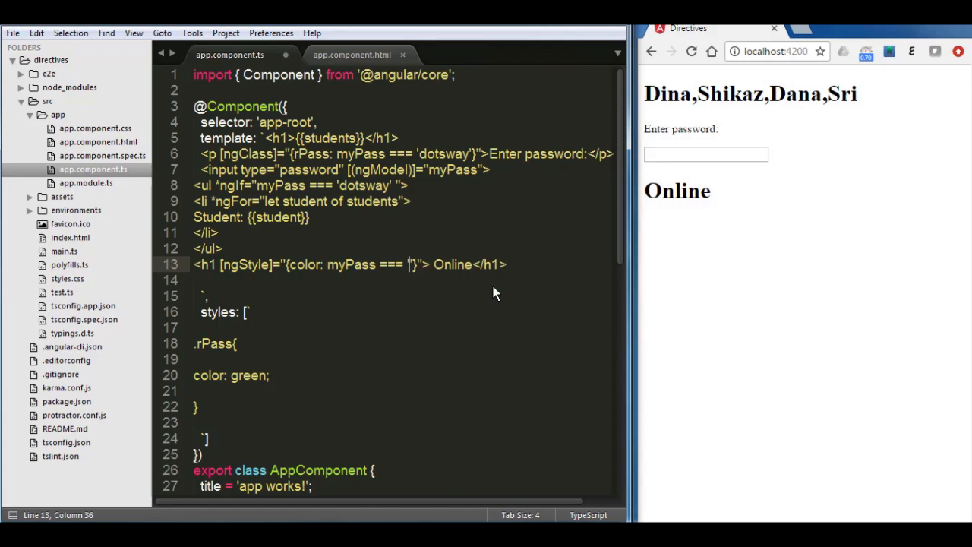
pyautogui.write('dotsway')
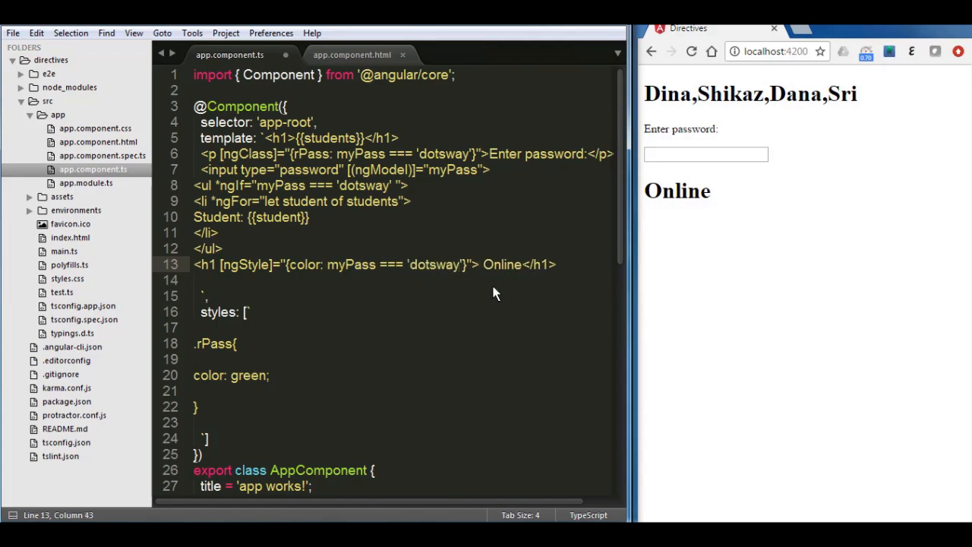
pyautogui.write('}')
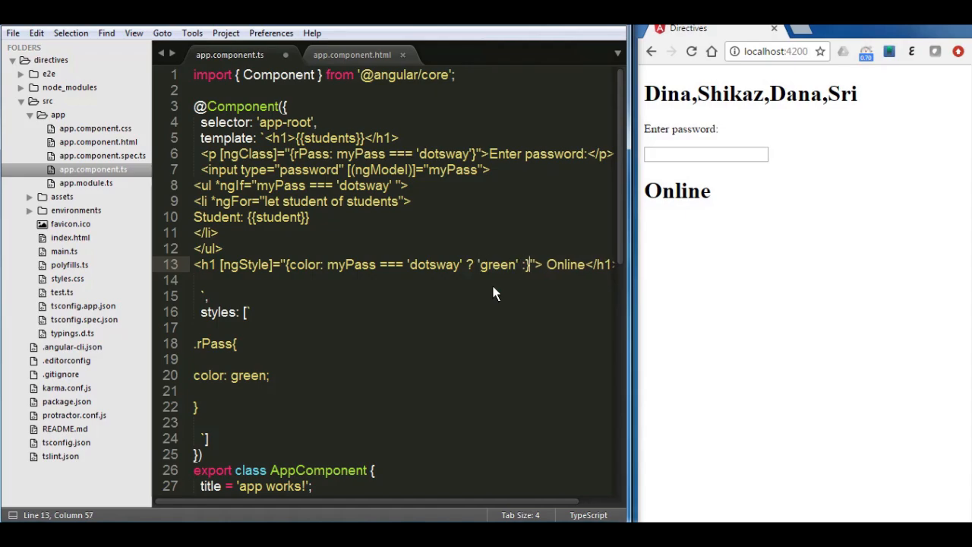
pyautogui.write('re')
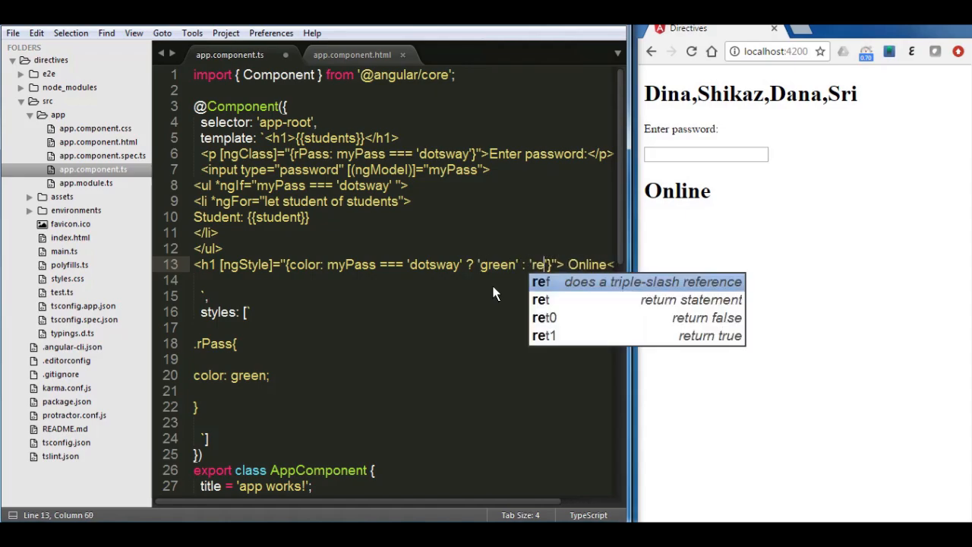